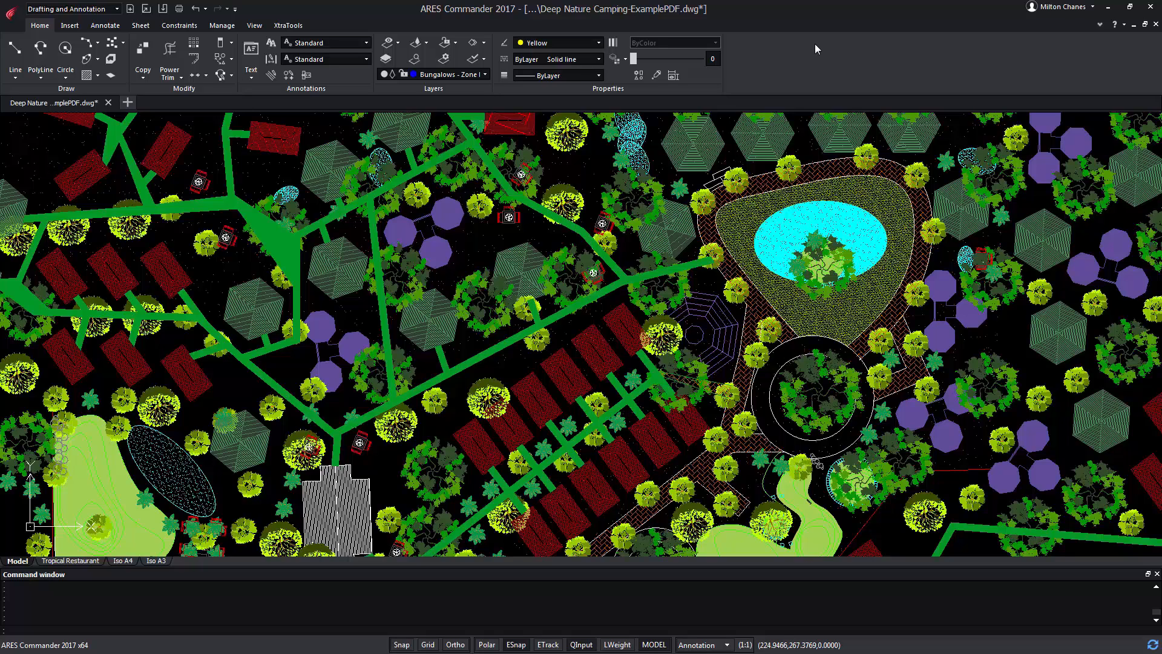
Browse the Iso A4 and A3 sheets, return to model space and bring up the Layers Manager.
left_click(121, 560)
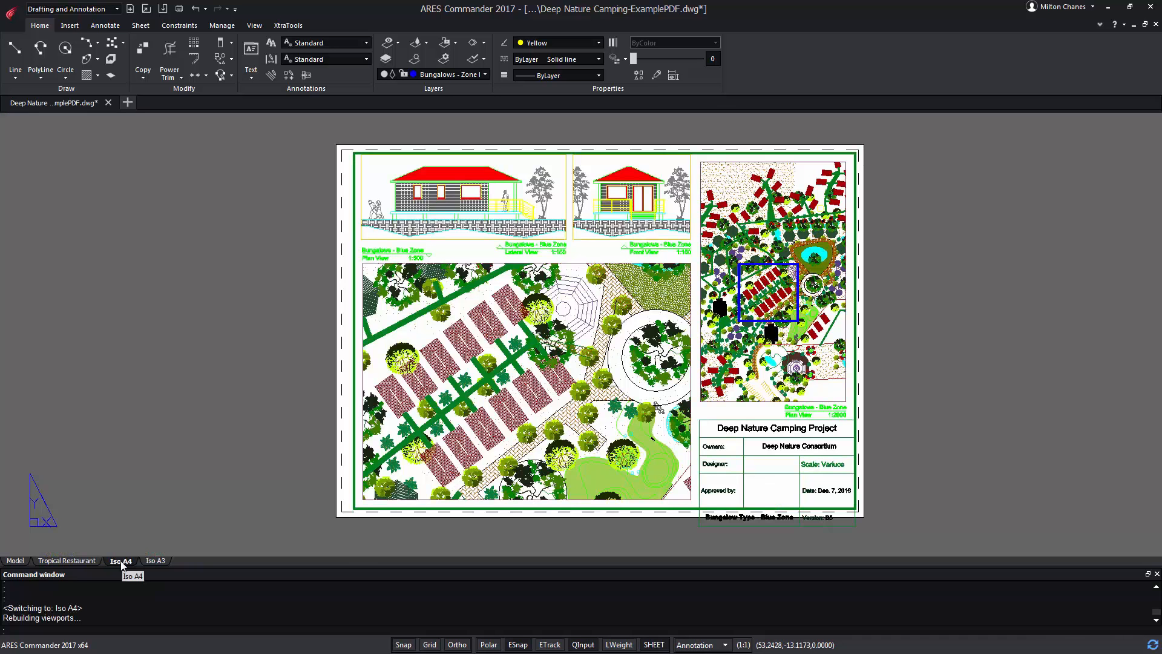
left_click(155, 561)
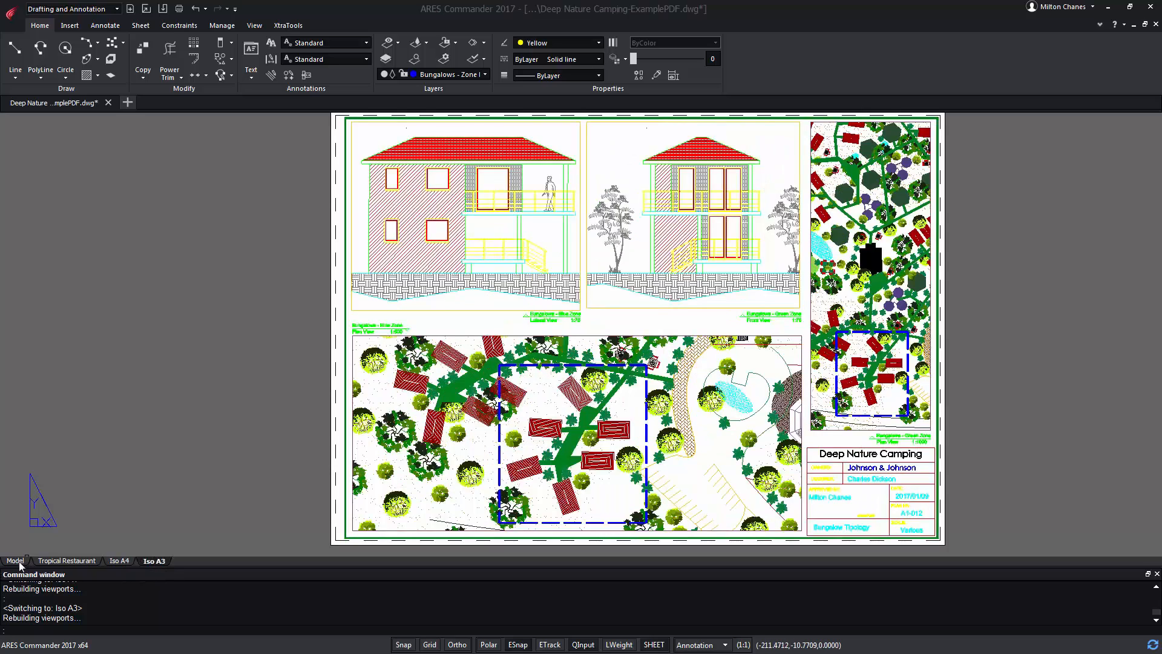
left_click(16, 561)
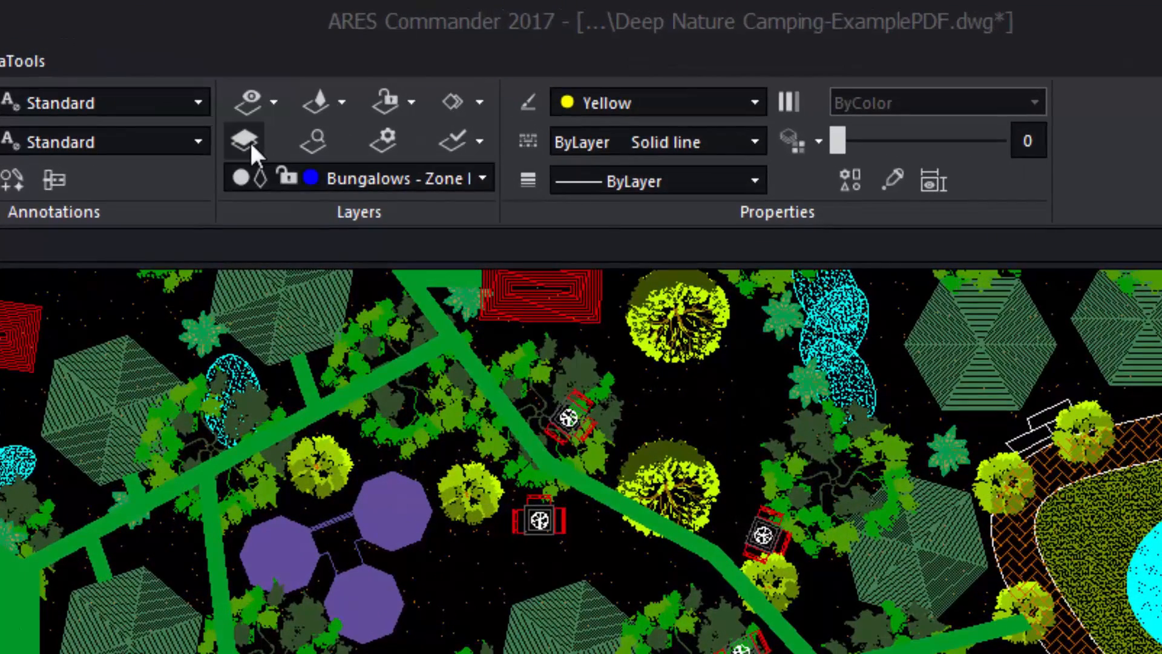
left_click(243, 140)
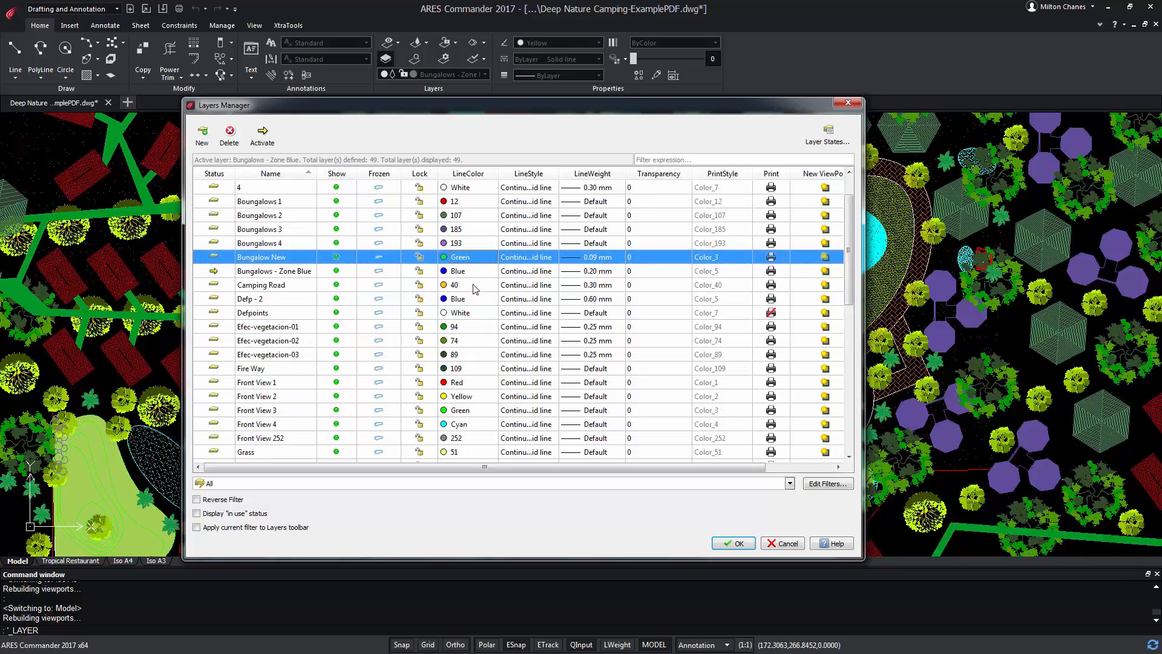
left_click(526, 257)
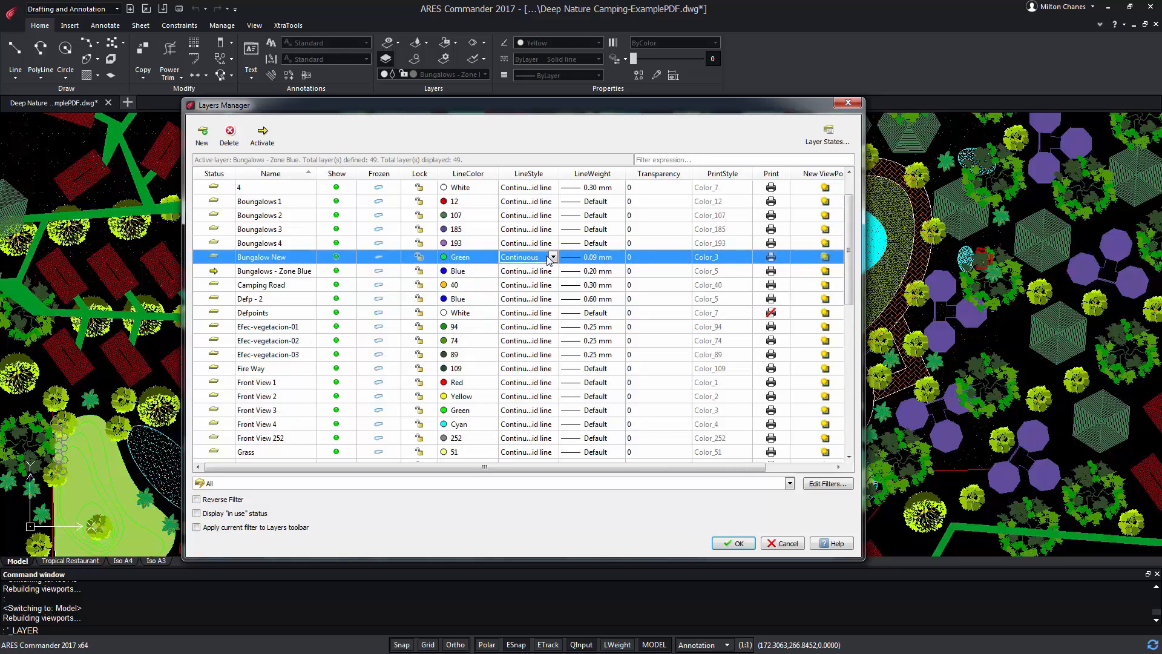
left_click(552, 257)
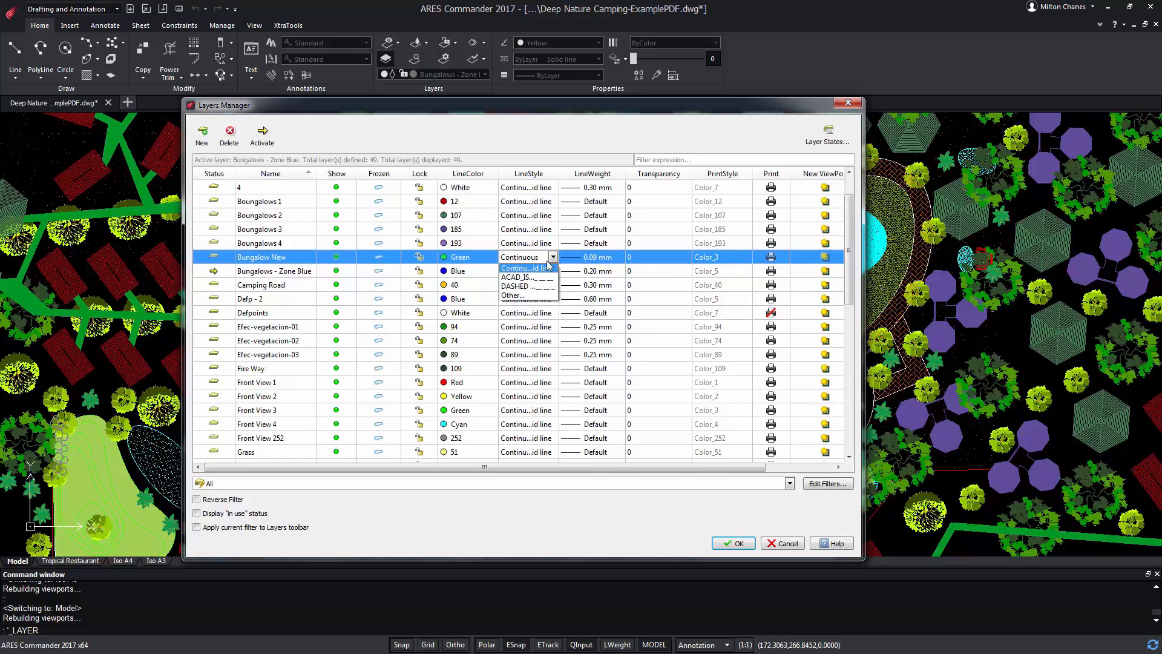
mouse_move(513, 297)
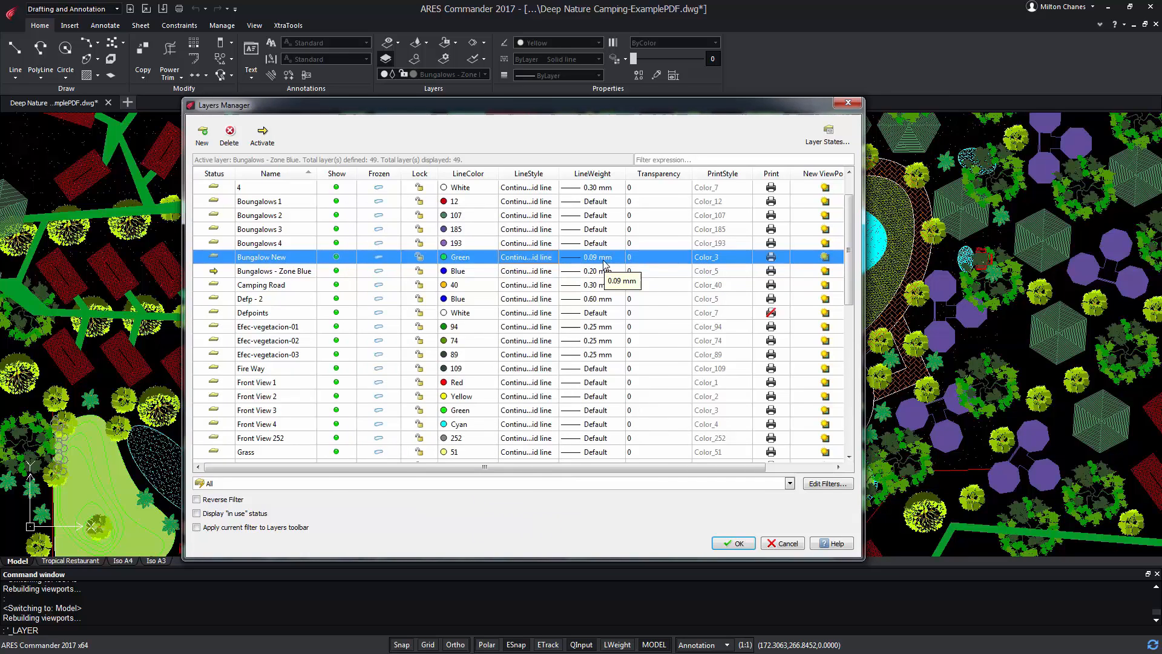
mouse_move(606, 264)
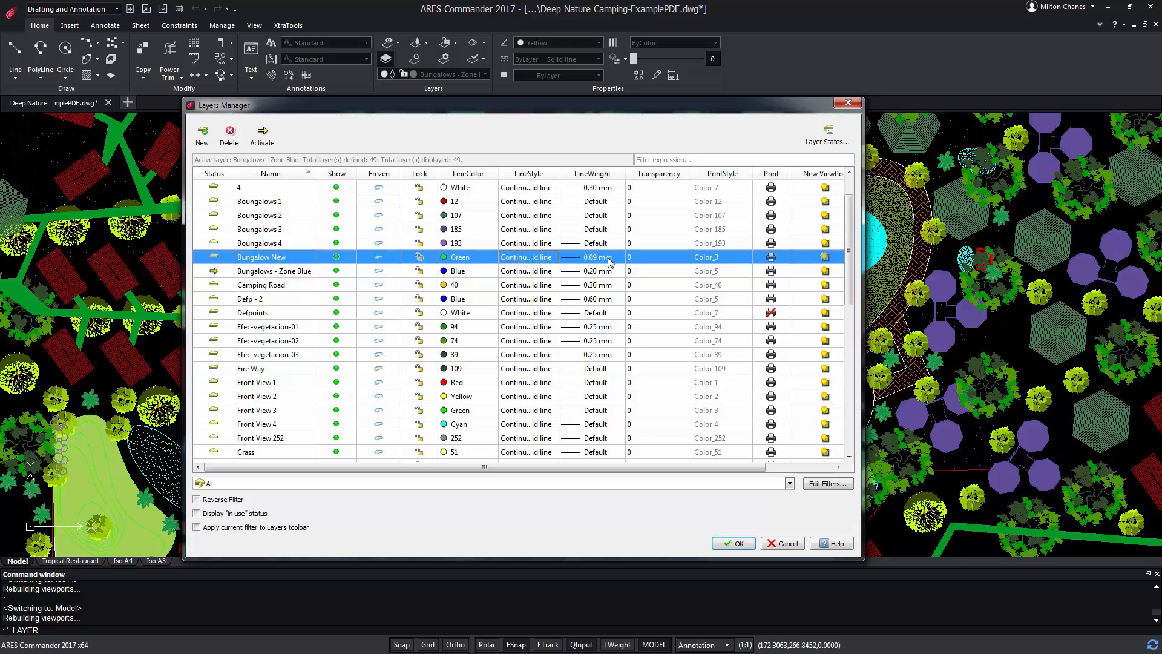
mouse_move(593, 256)
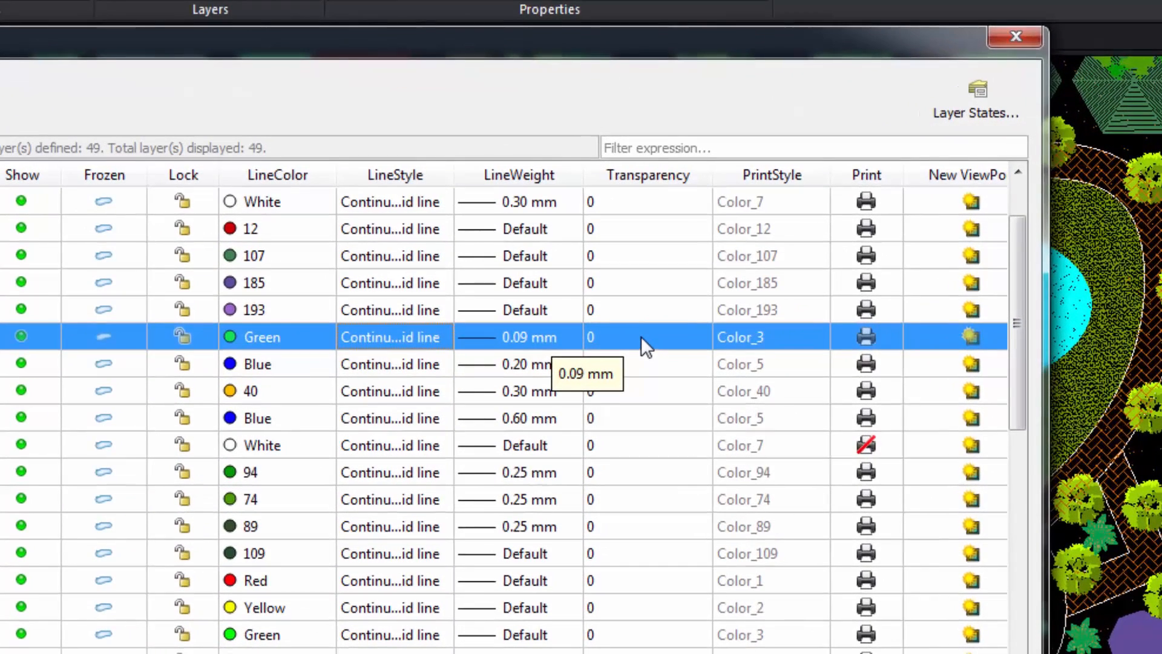
mouse_move(601, 358)
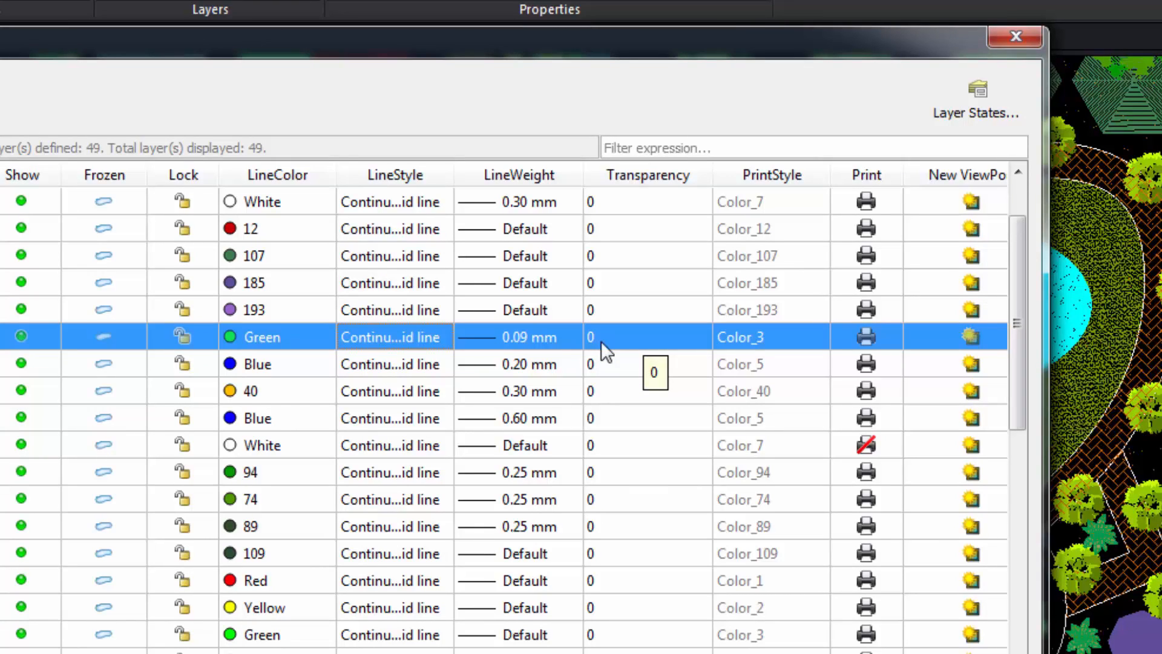
left_click(740, 338)
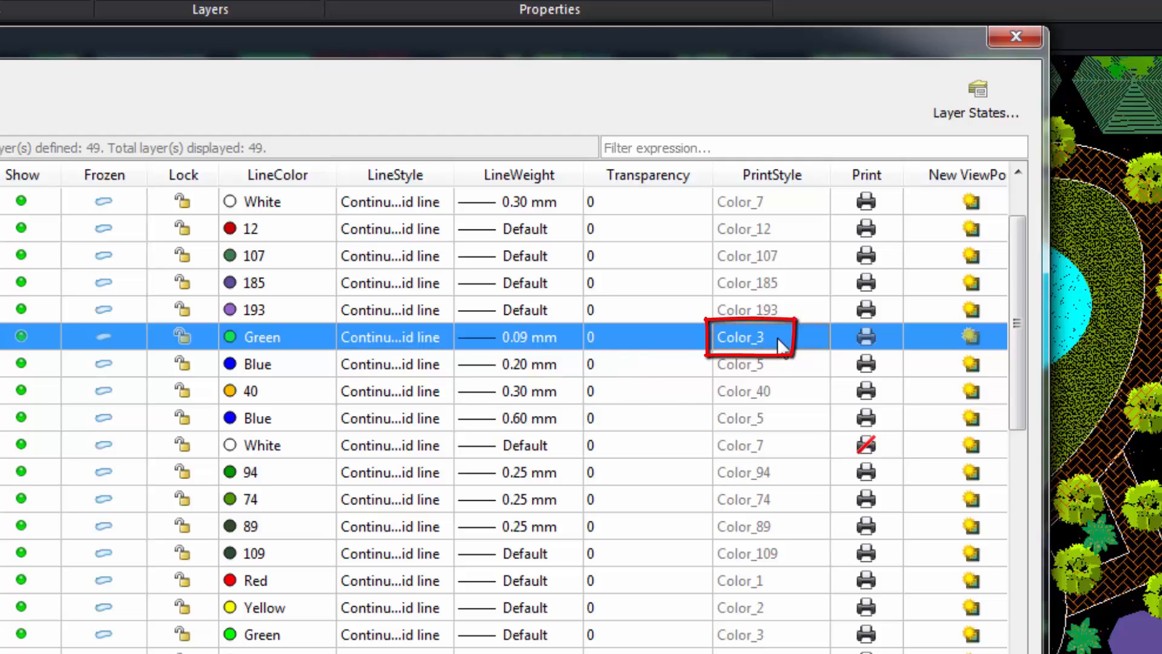
mouse_move(778, 342)
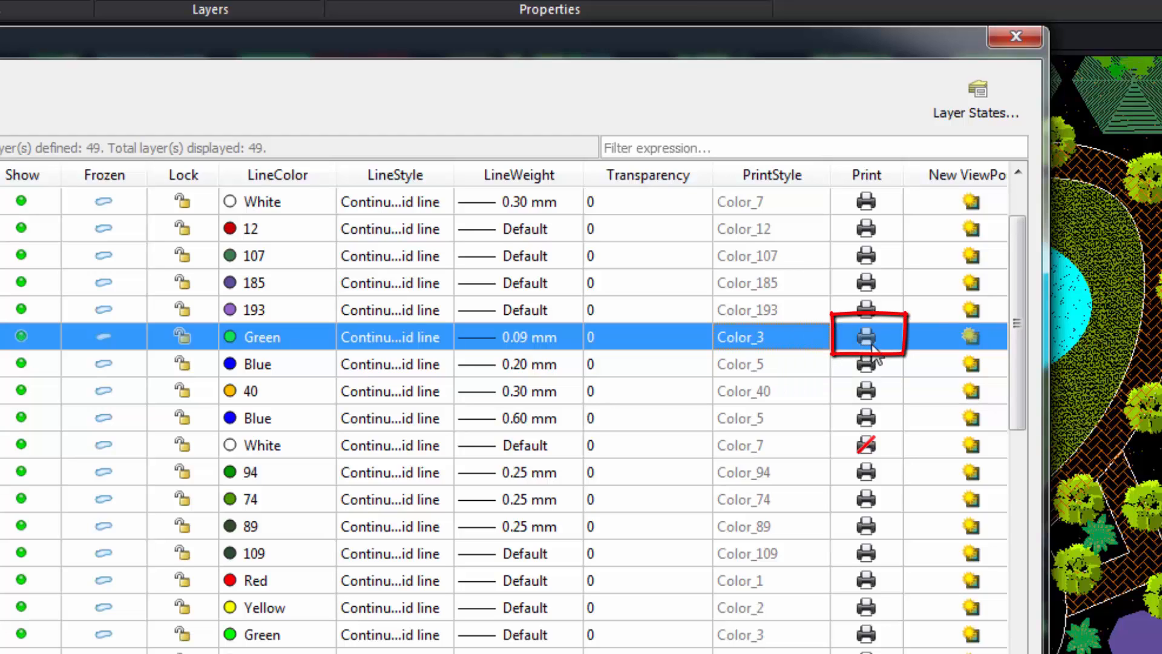
left_click(865, 336)
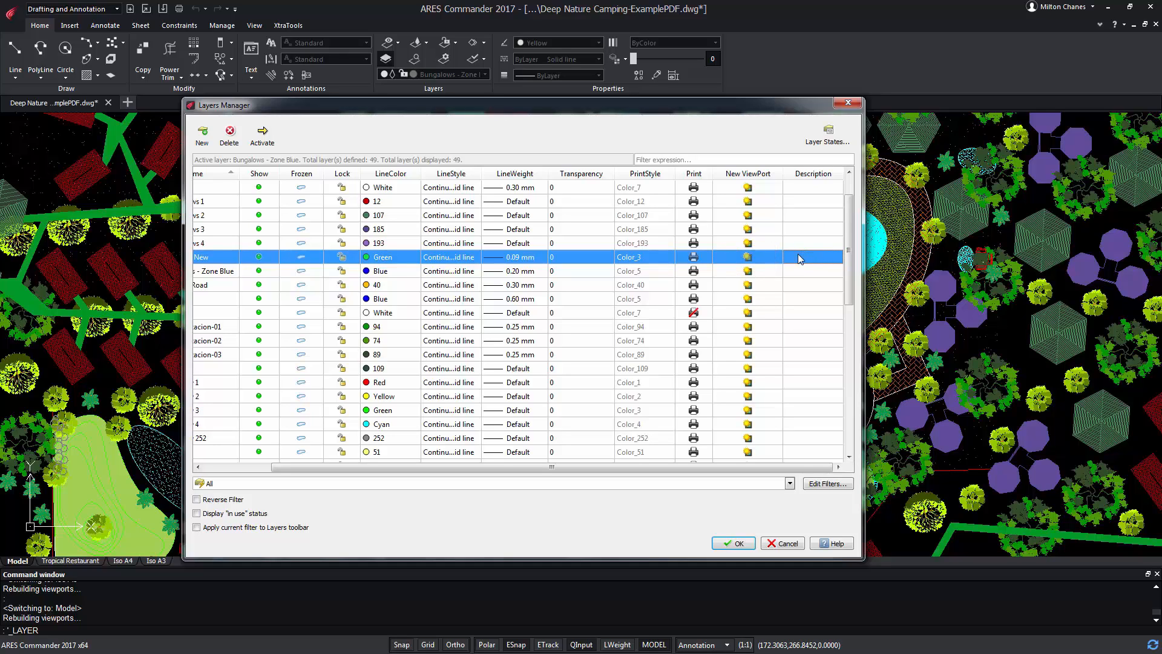
mouse_move(815, 268)
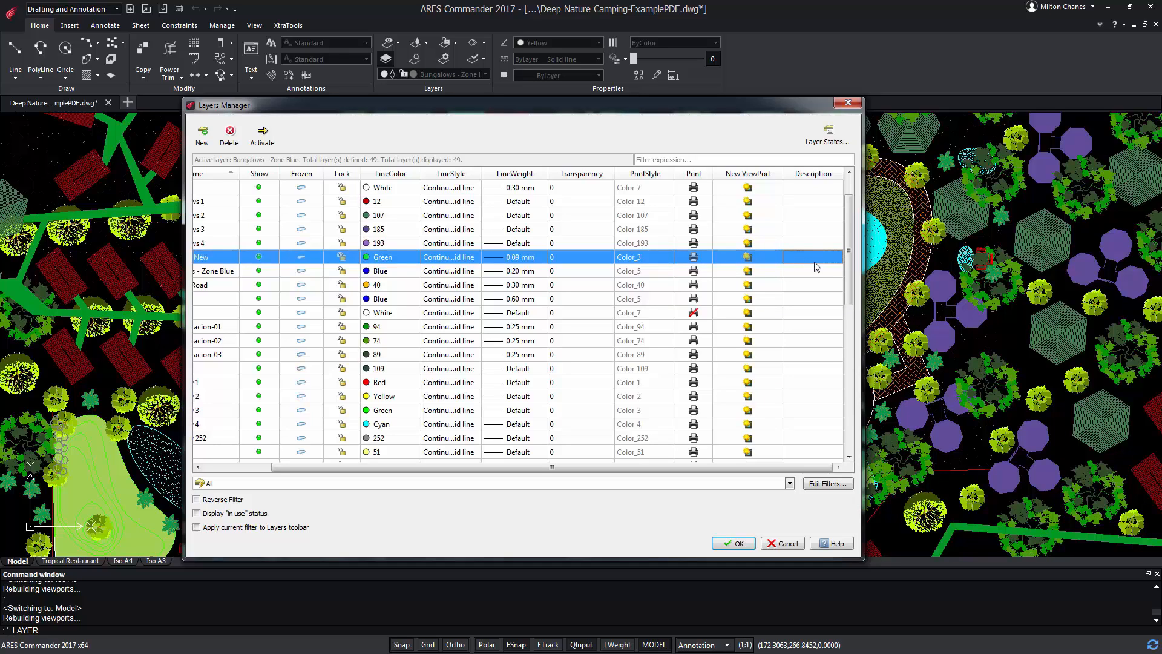
mouse_move(827, 263)
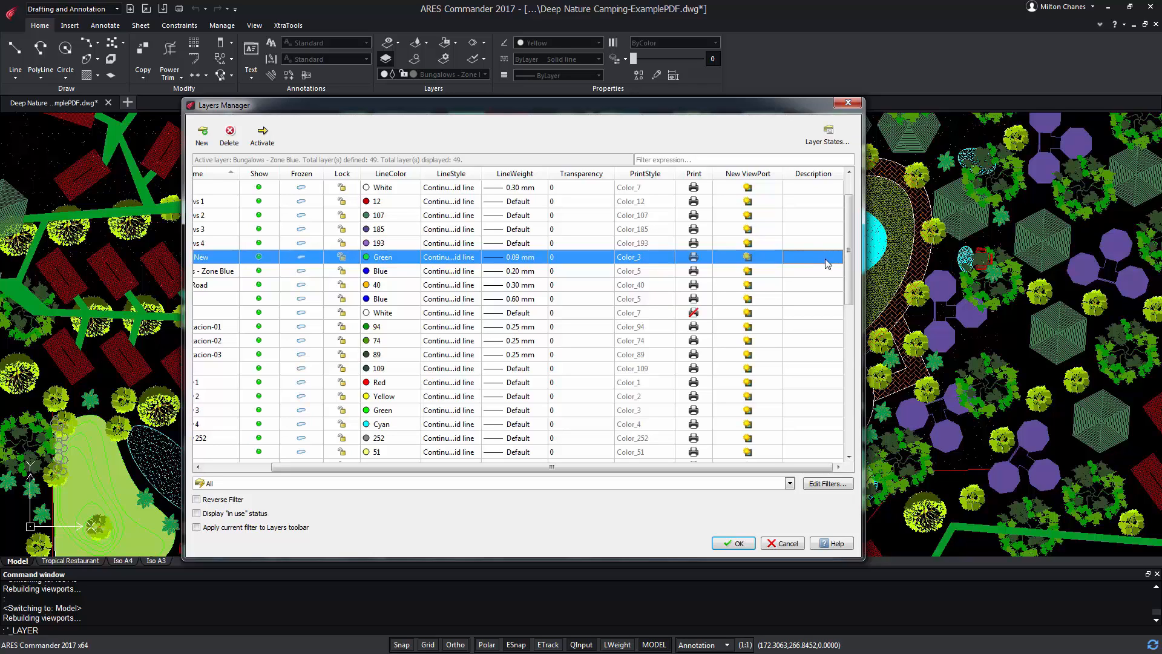
mouse_move(820, 429)
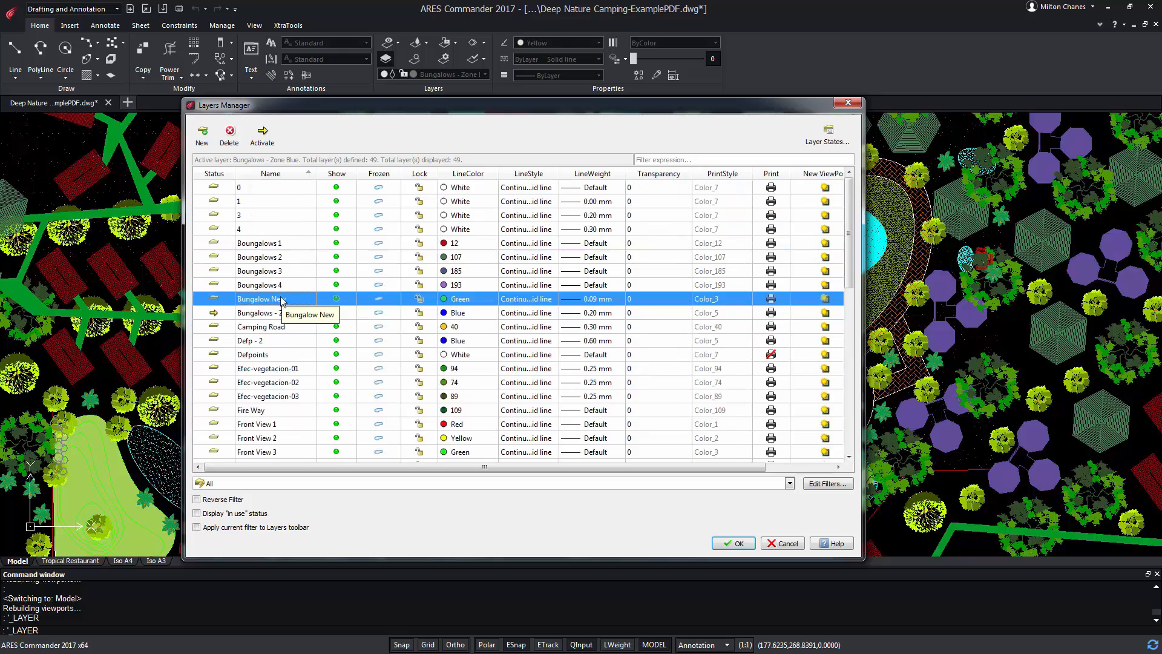
mouse_move(266, 313)
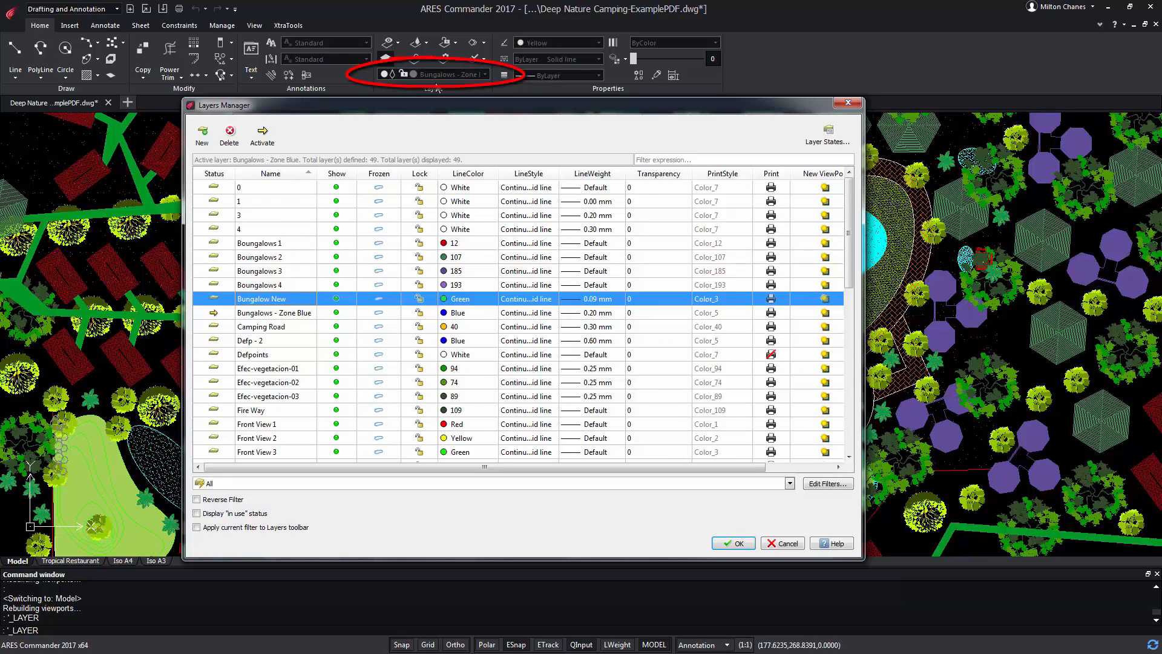
Activate Bungalow New as the current layer and confirm the Layers Manager with OK.
left_click(274, 313)
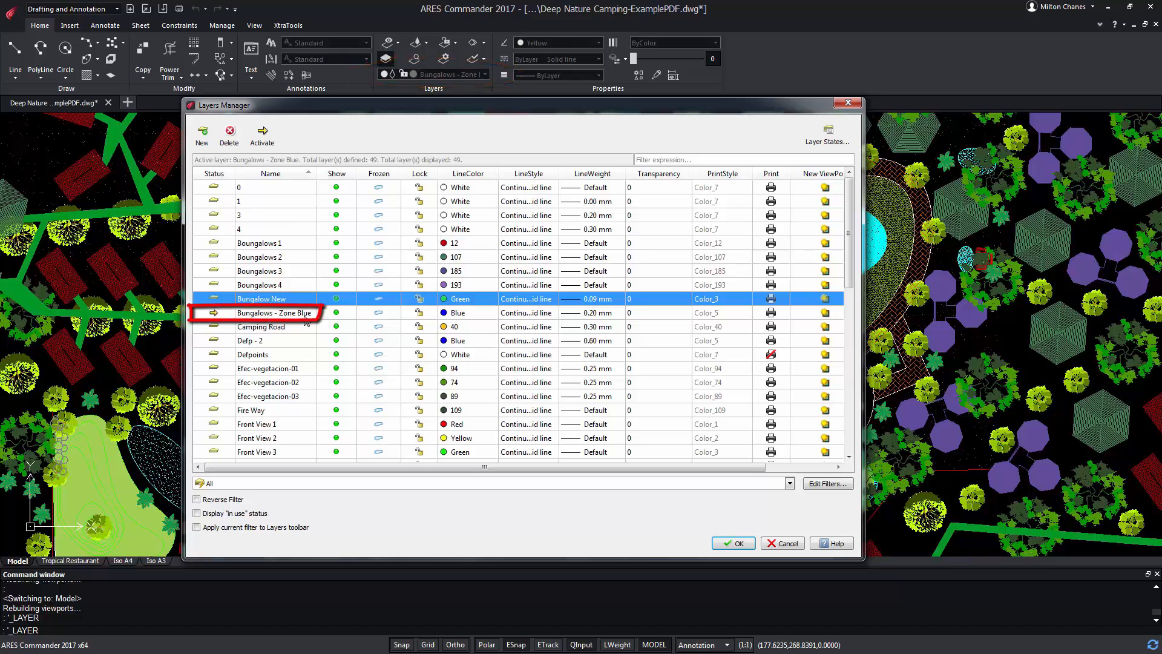
left_click(262, 299)
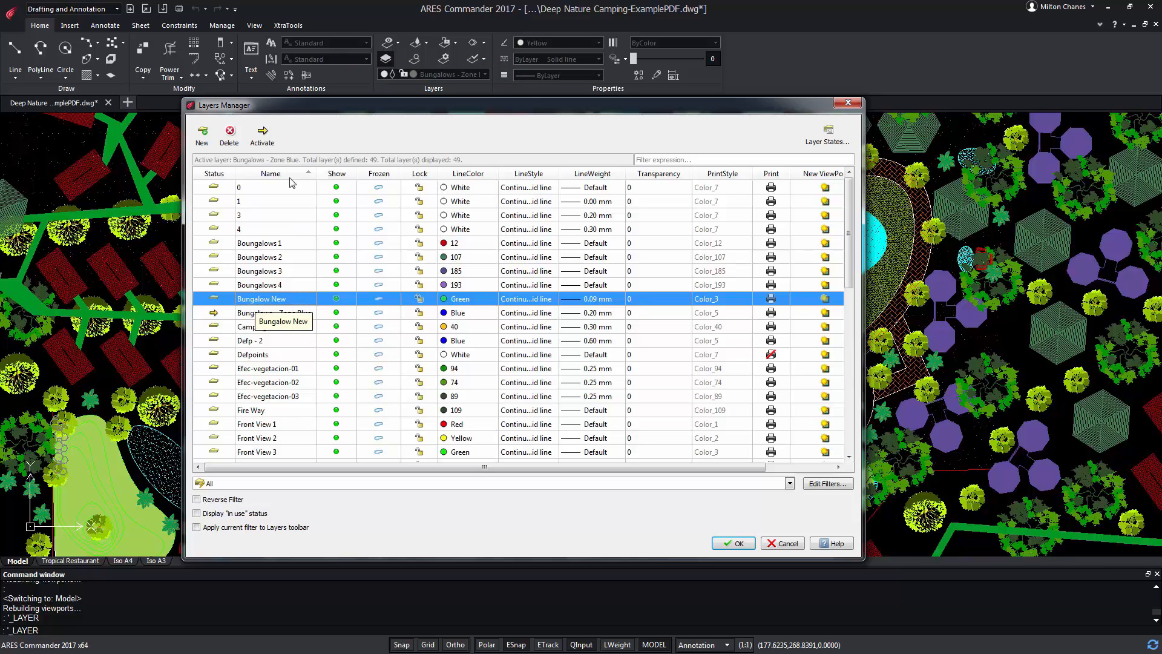
left_click(262, 134)
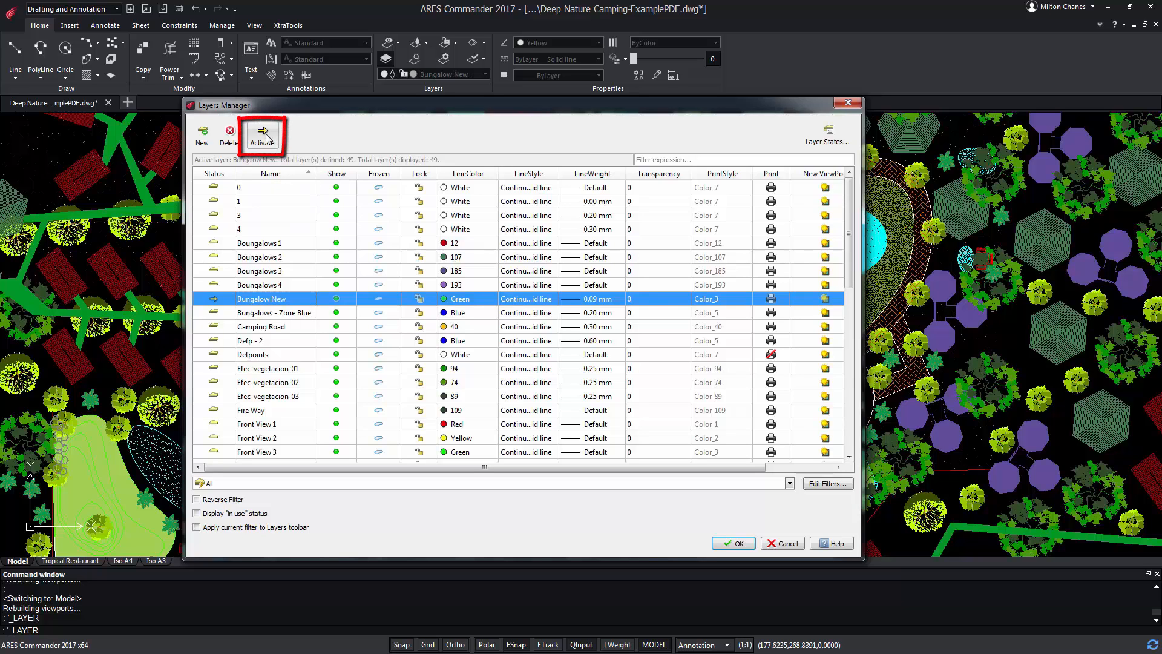
left_click(732, 543)
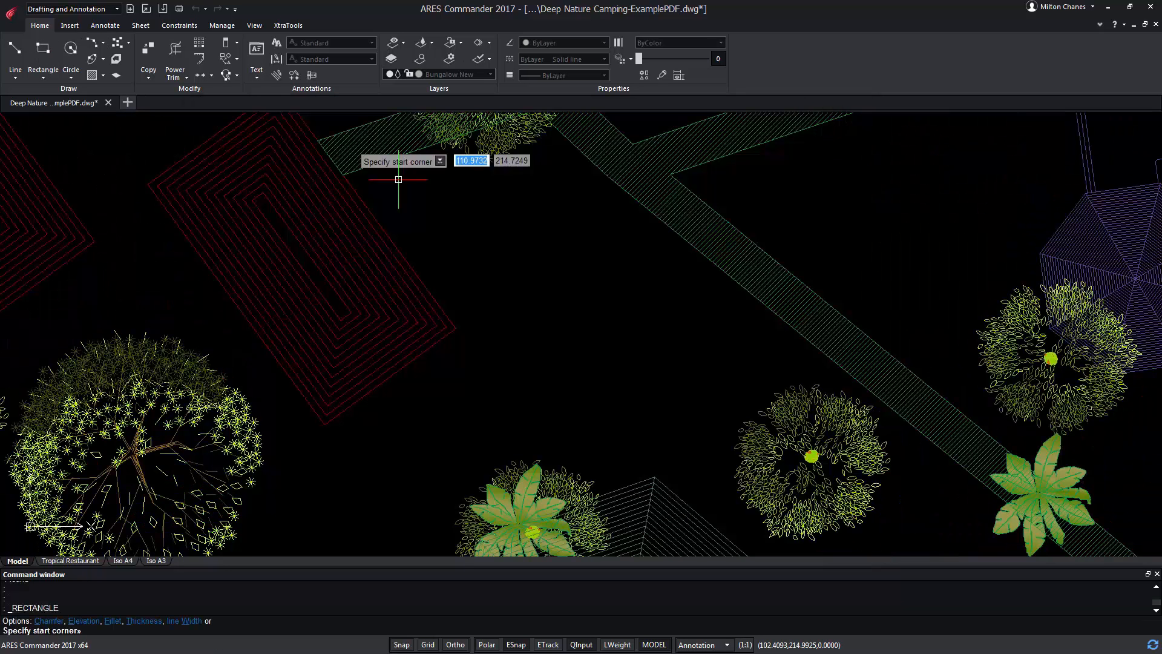
Draw a rectangle on Bungalow New and start the Line tool for its diagonals.
left_click(398, 179)
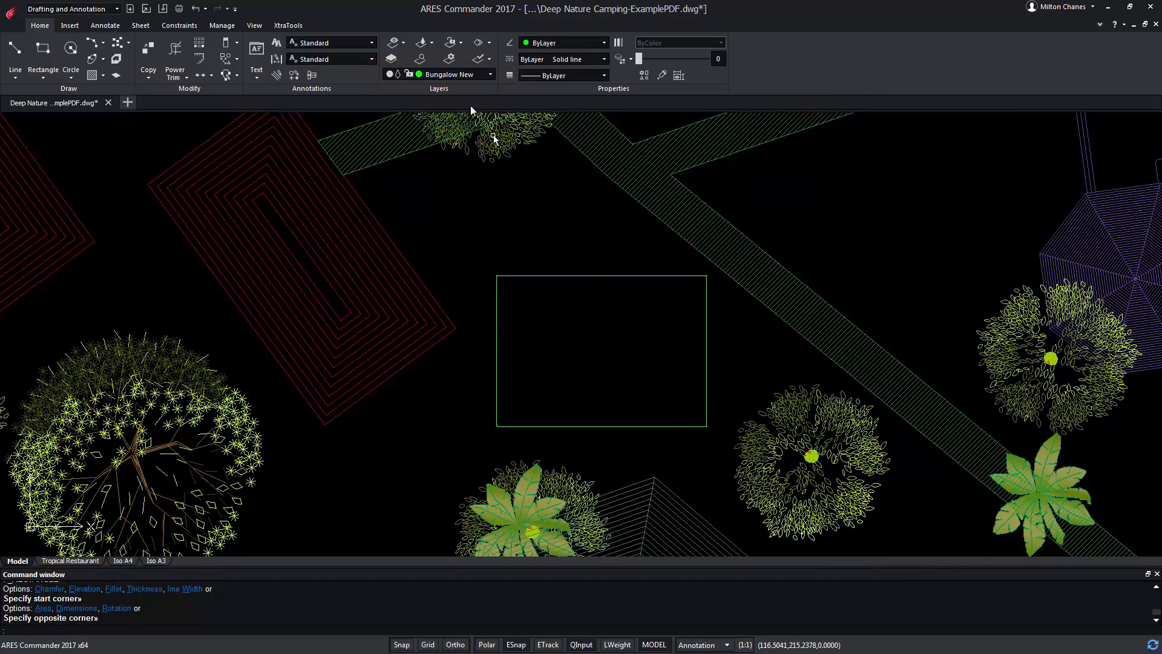
left_click(14, 55)
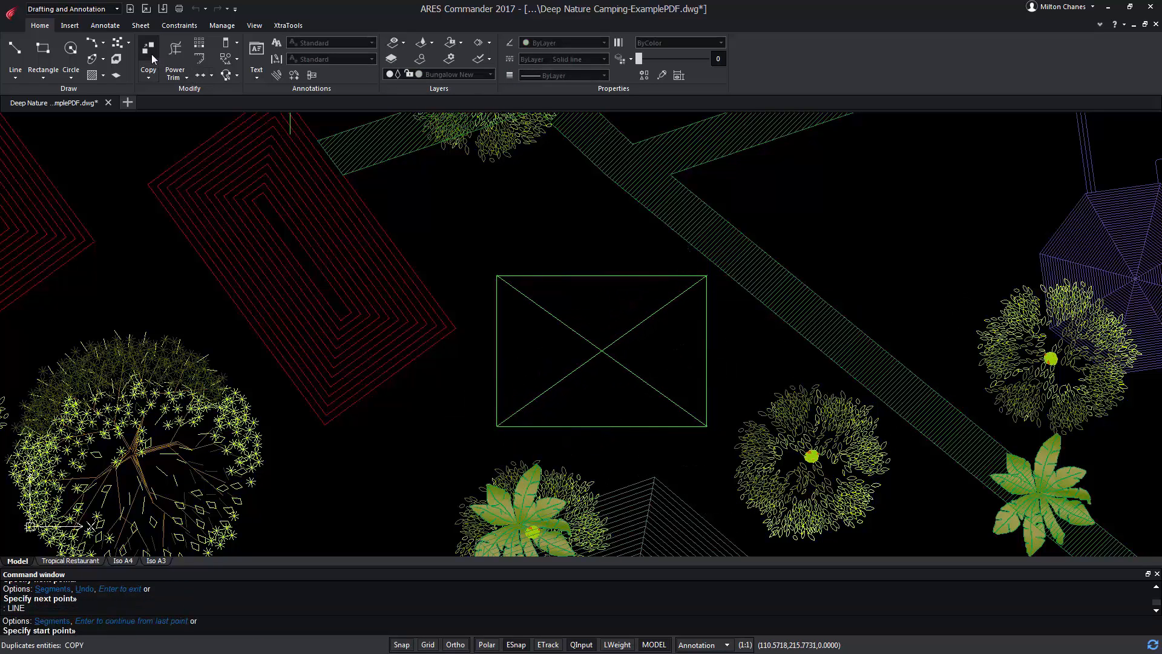
left_click(147, 59)
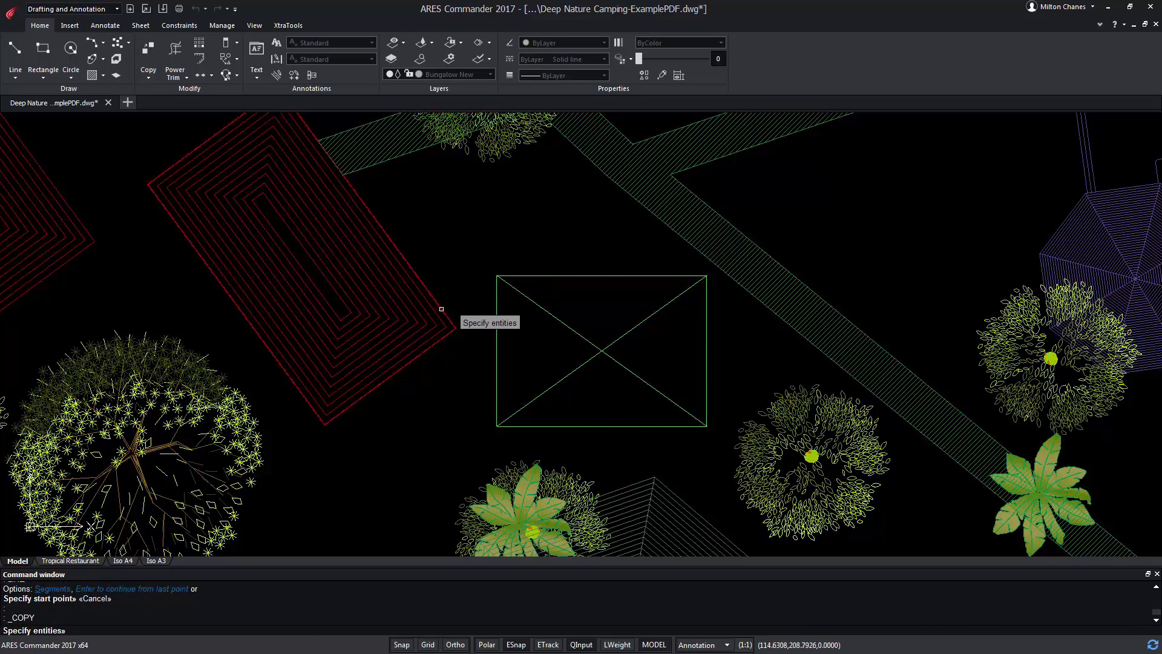
left_click(441, 308)
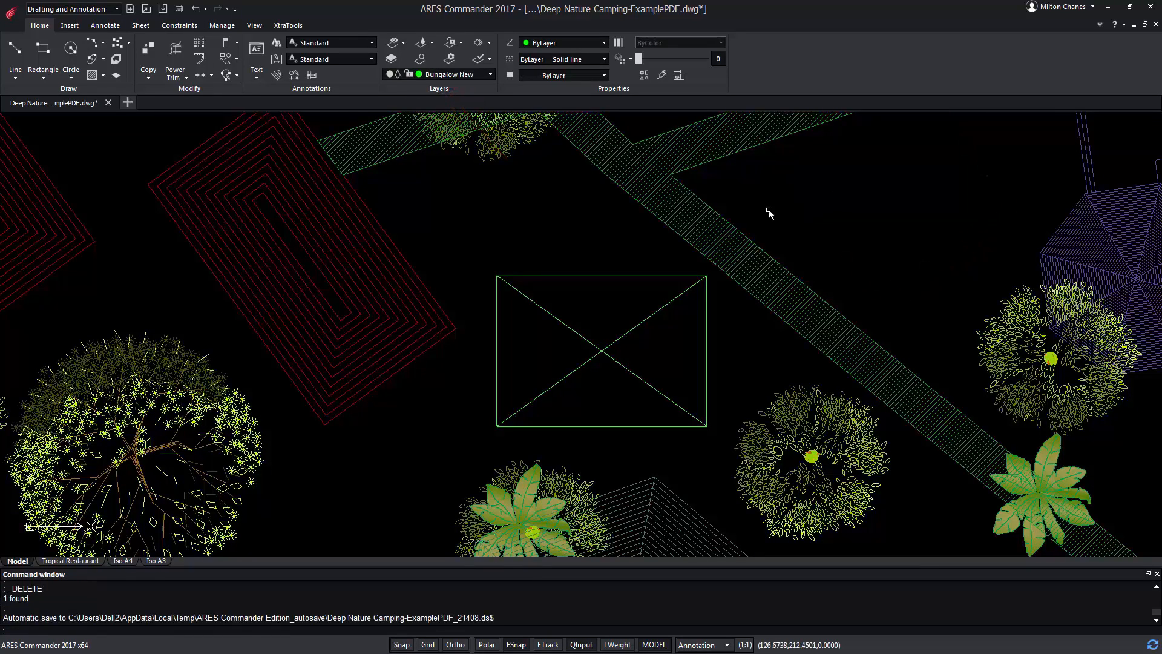
mouse_move(489, 224)
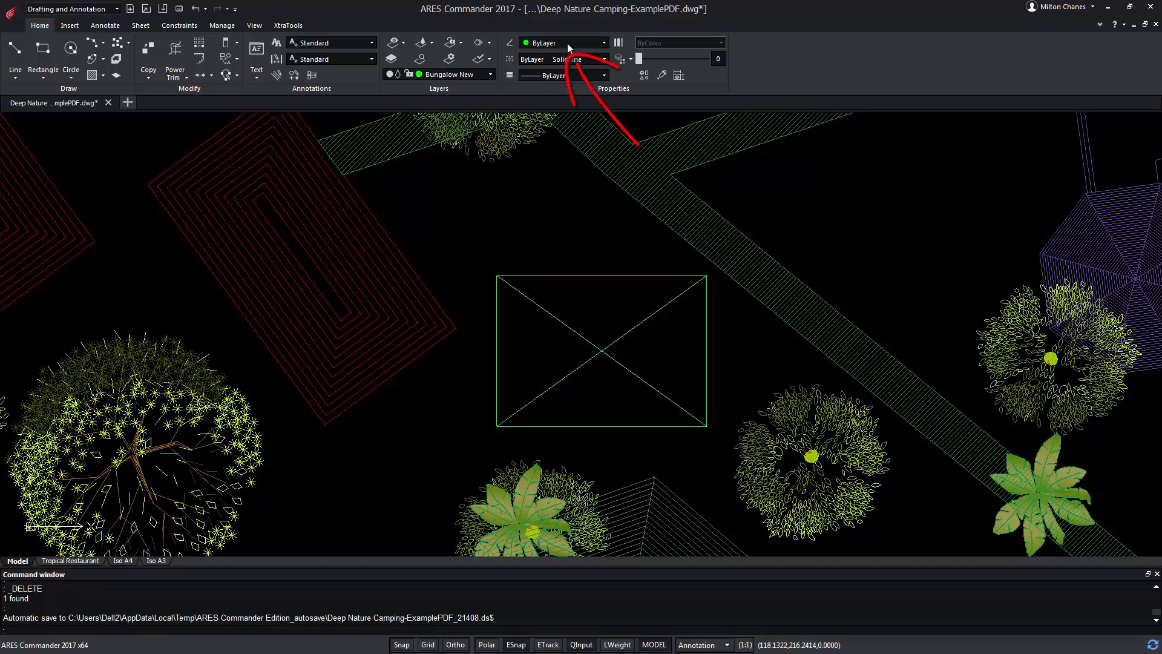
Set the drawing colour to Blue and finish a circle beside the crossed rectangle.
left_click(602, 42)
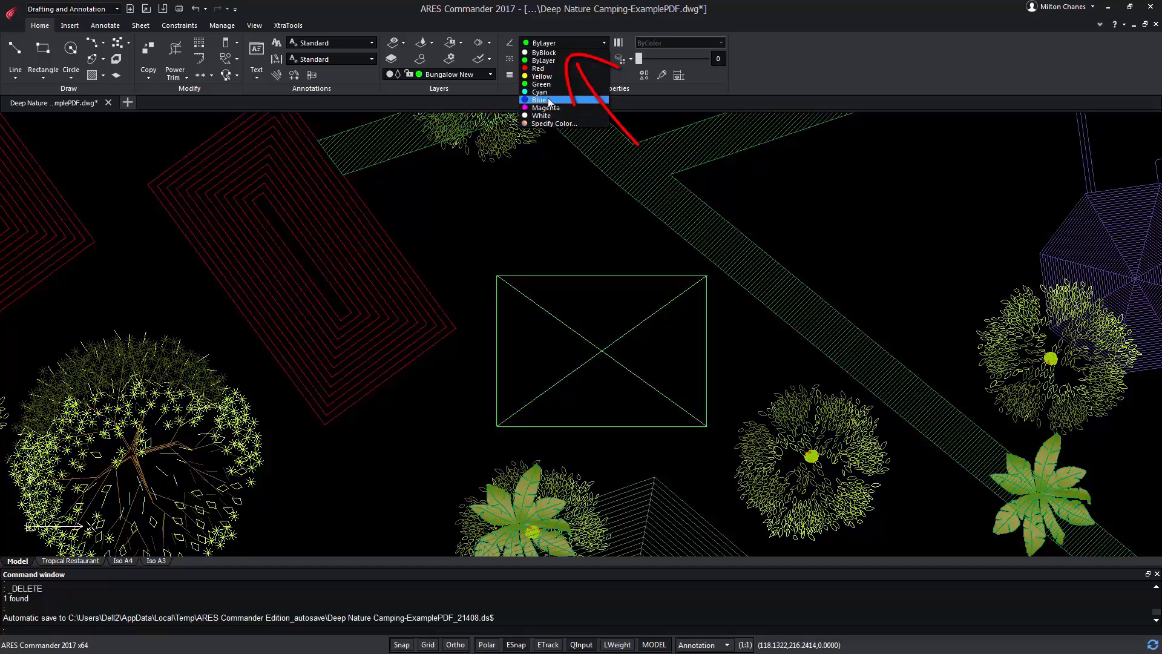
left_click(541, 99)
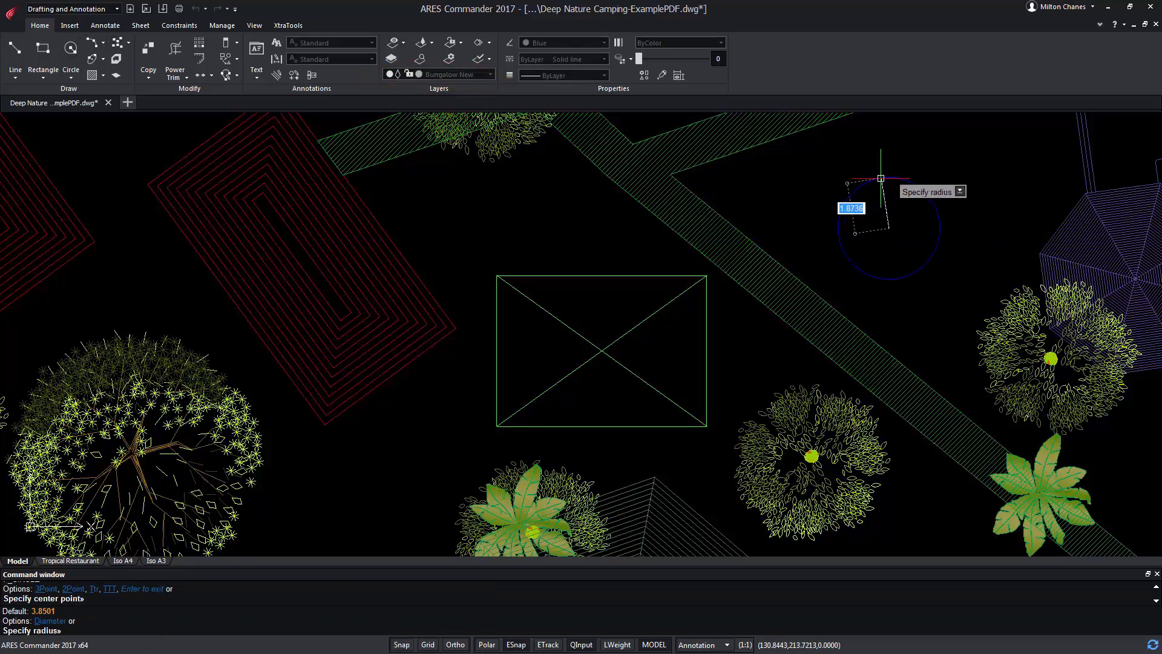
left_click(893, 266)
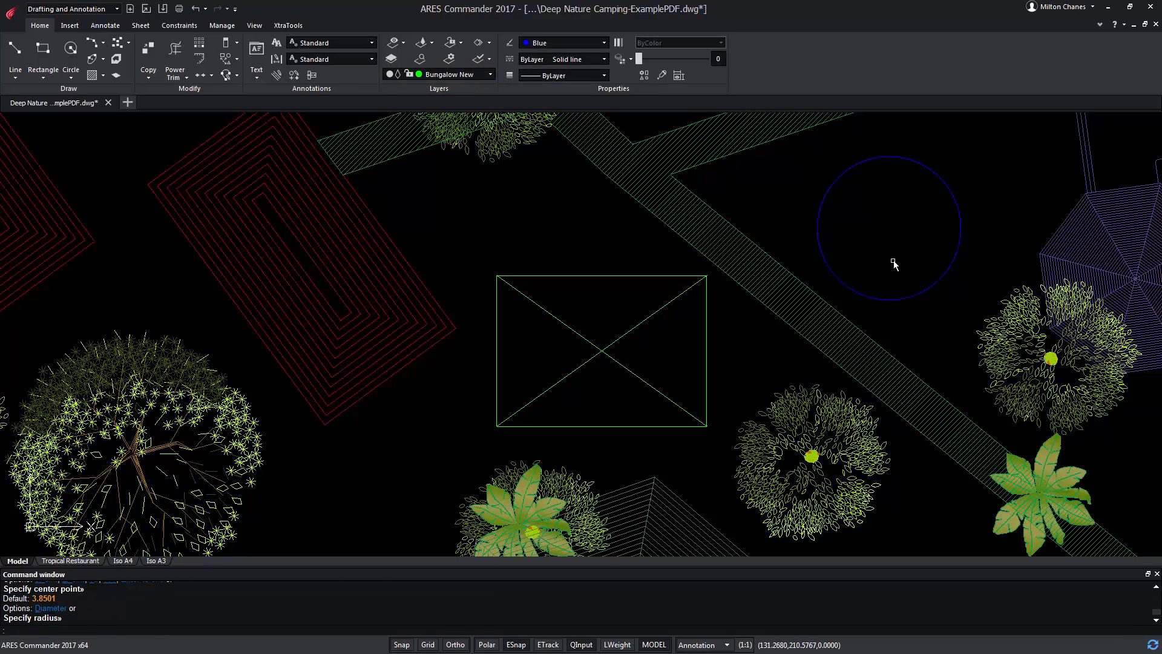
mouse_move(887, 242)
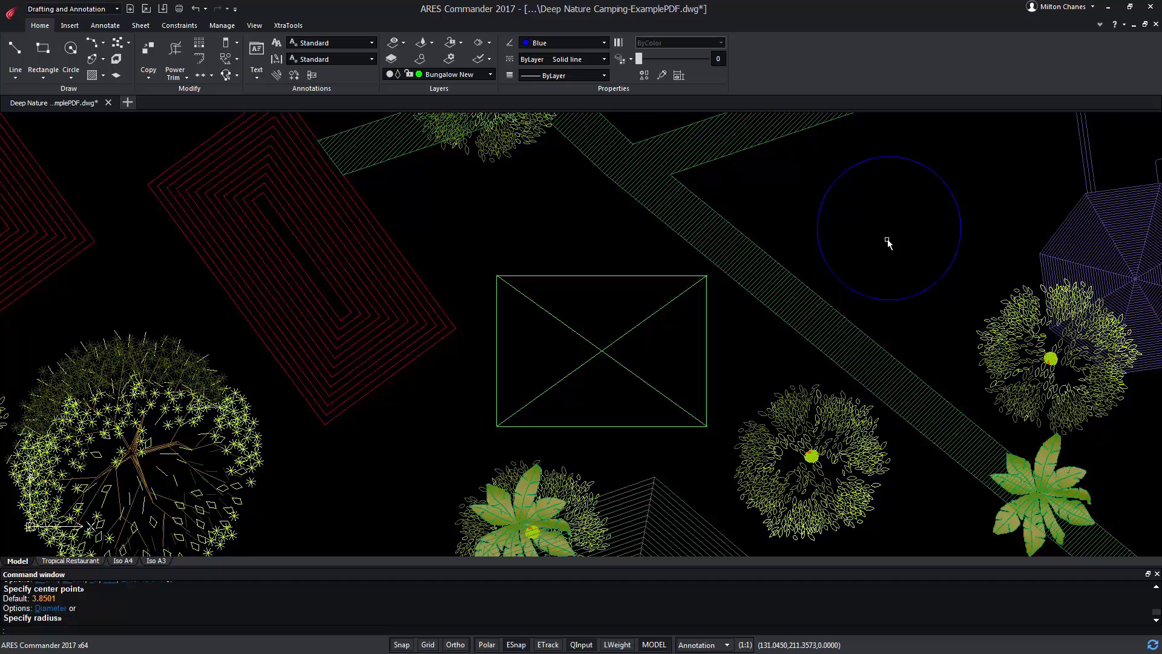
Hide the active layer and dismiss the resulting hidden-layer warning.
left_click(480, 75)
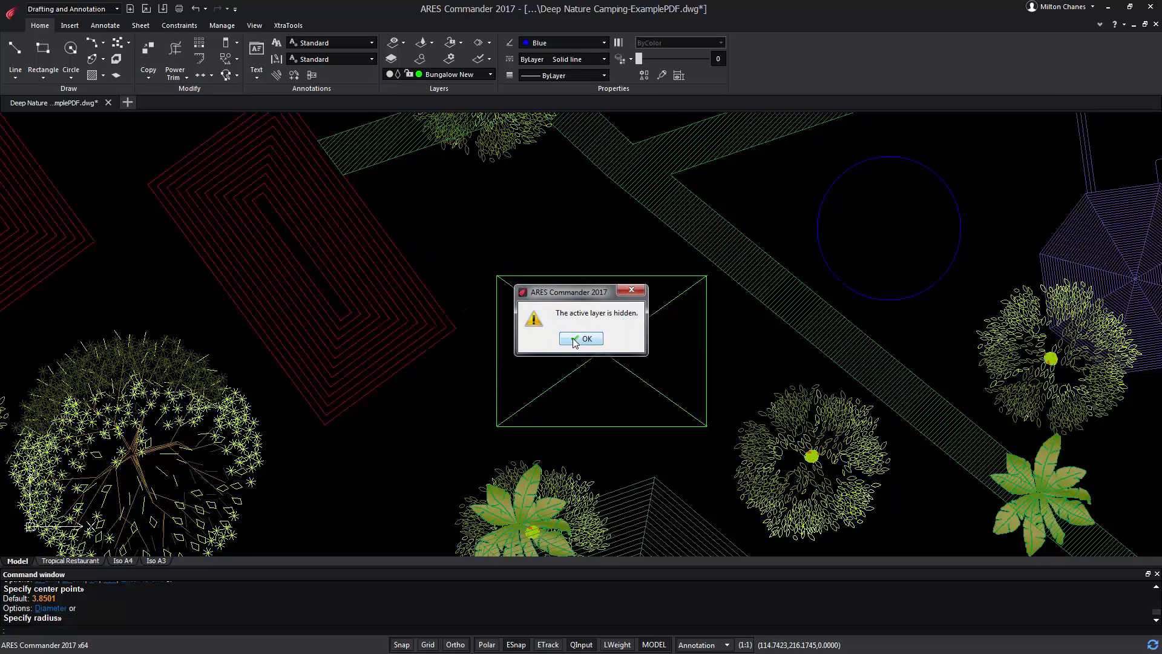
left_click(586, 339)
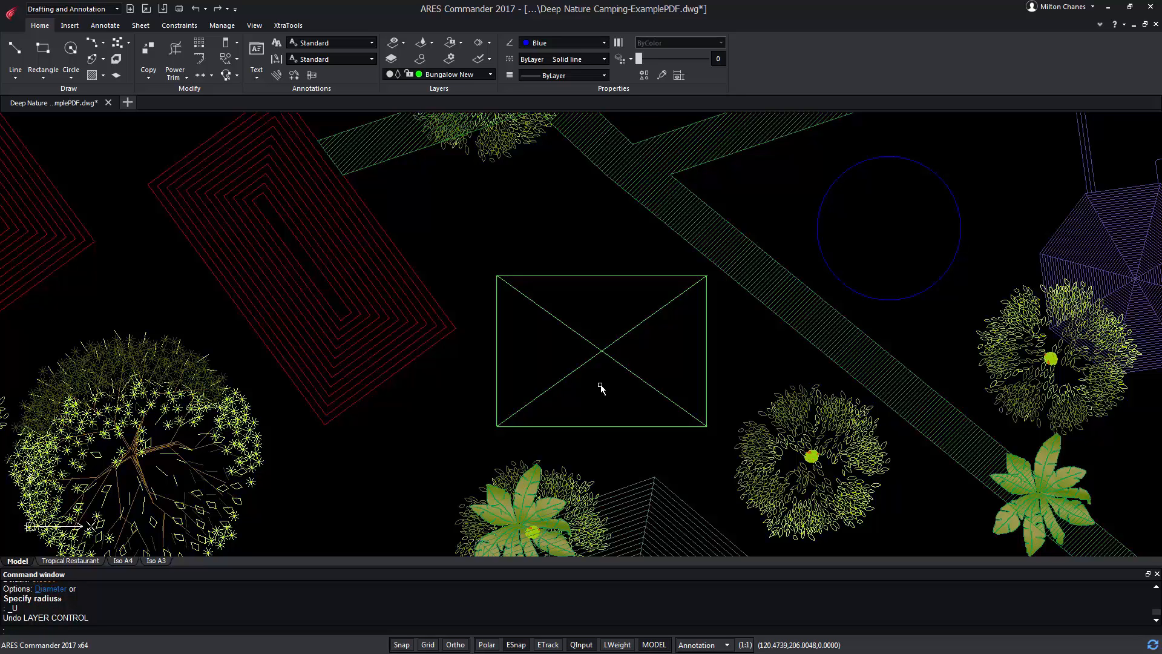
mouse_move(613, 238)
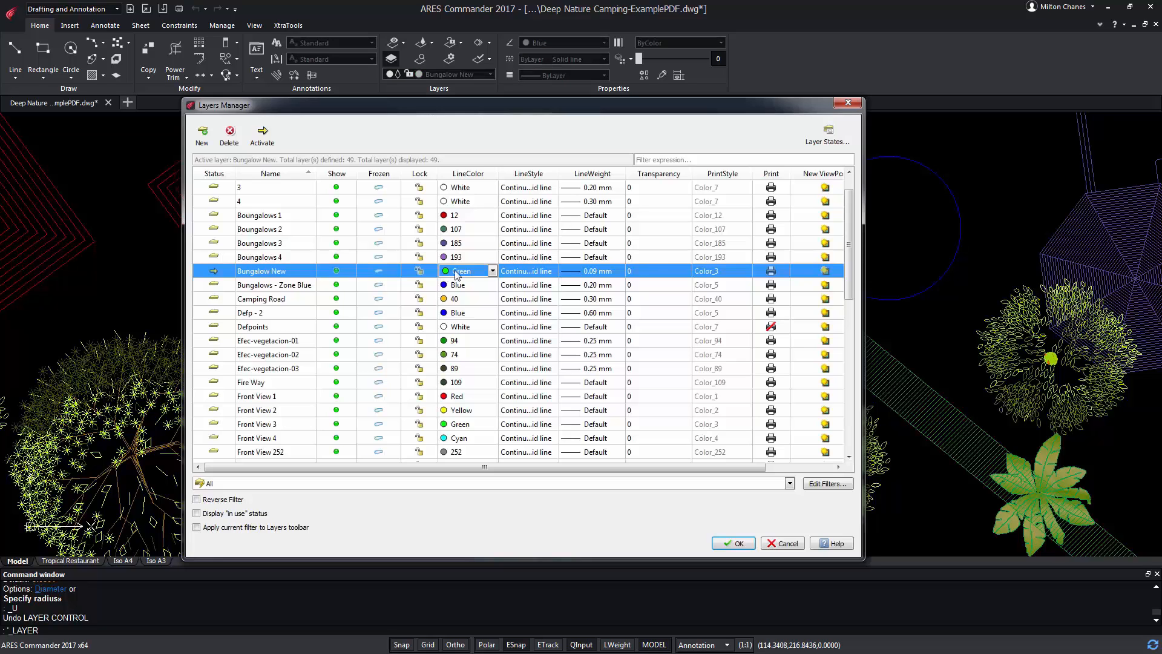
Change Bungalow New's LineColor from Green to Red and apply with OK.
left_click(491, 270)
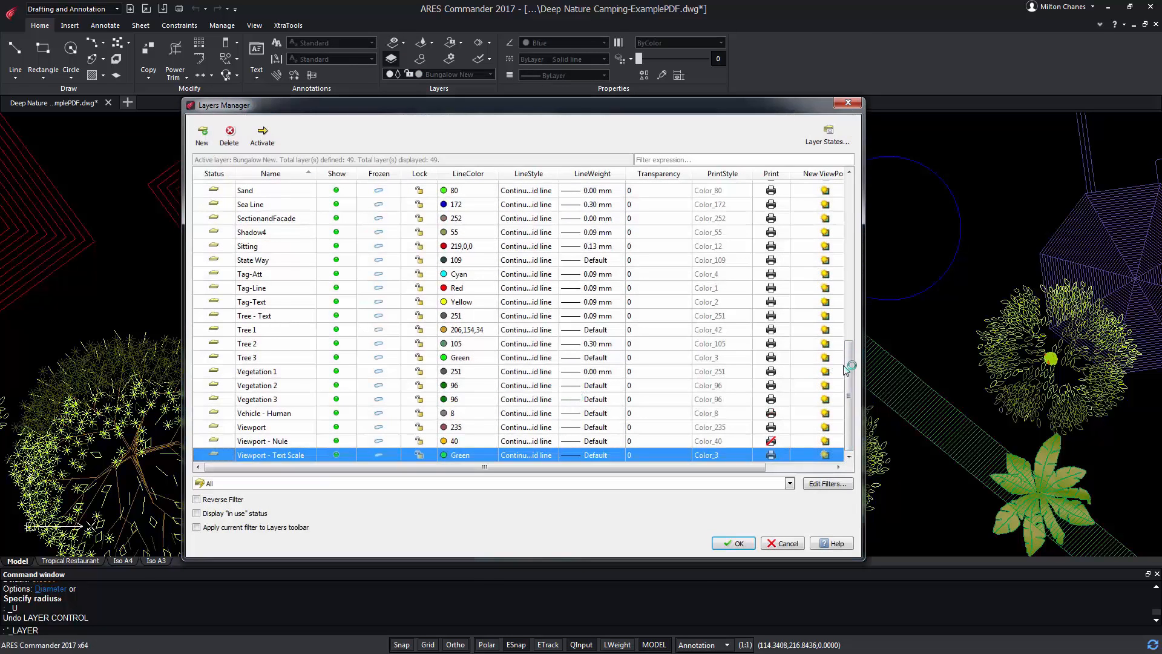
scroll("up", 3)
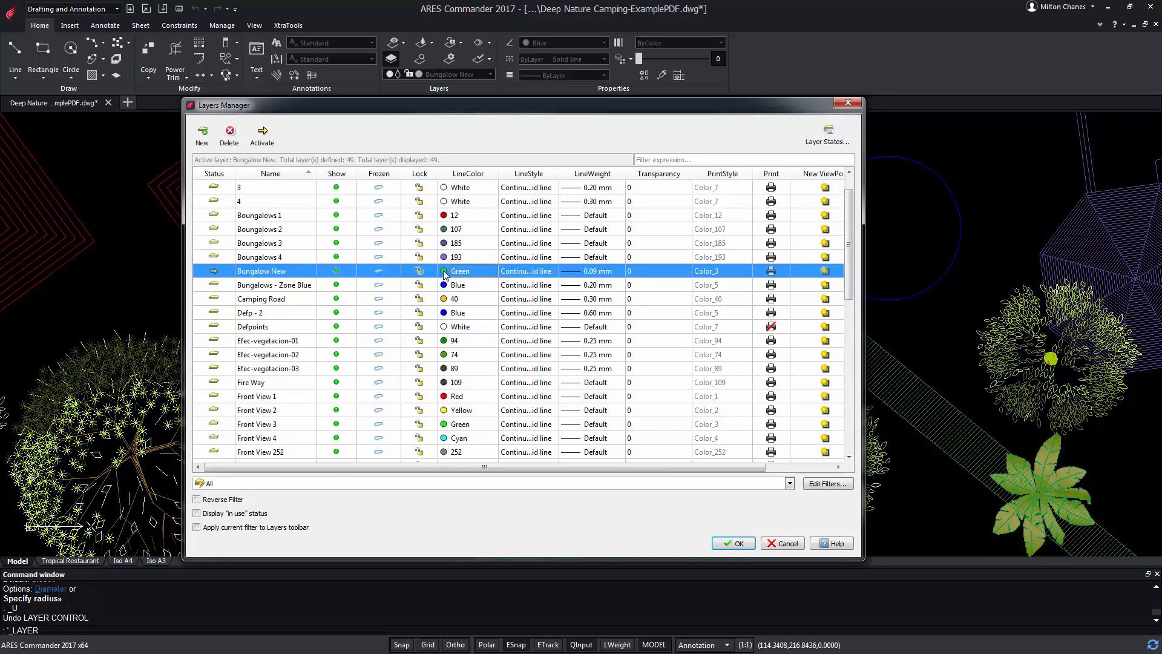
left_click(460, 270)
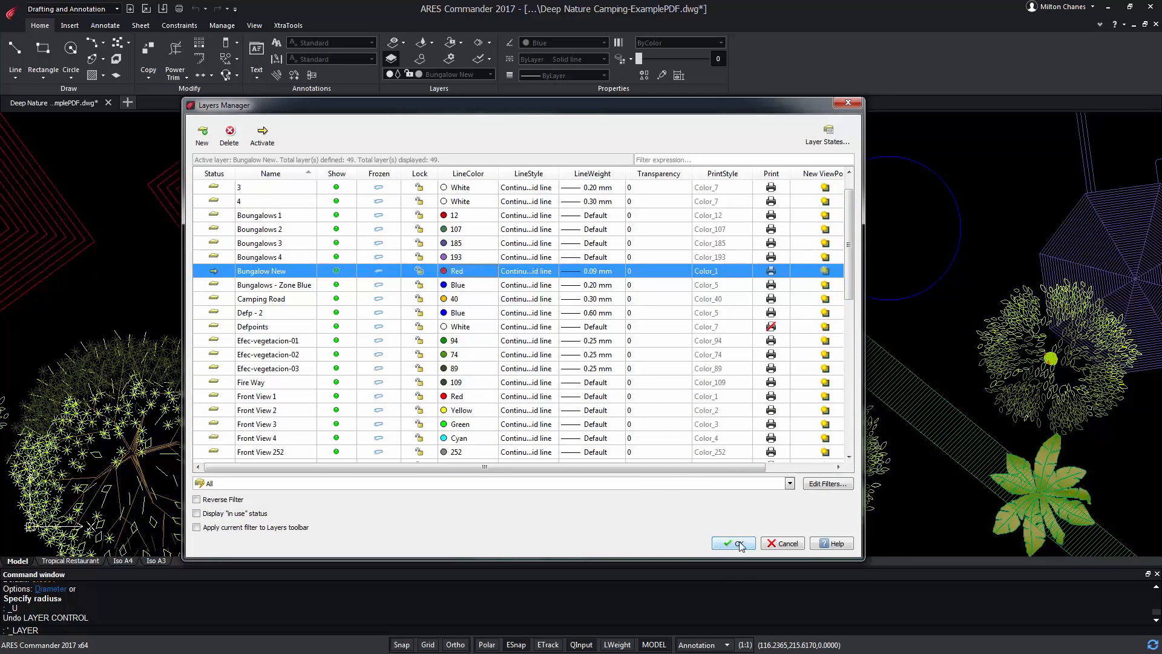
left_click(729, 542)
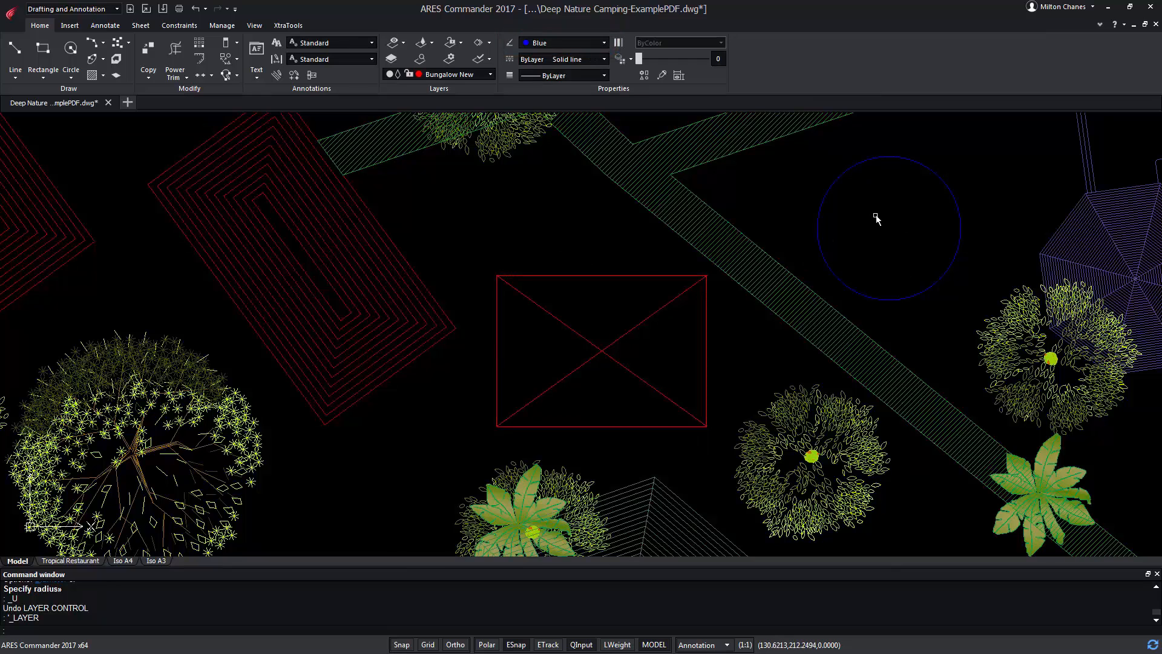
Select the red rectangle (colour ByLayer) and the circle (colour Blue) to compare them.
left_click(602, 351)
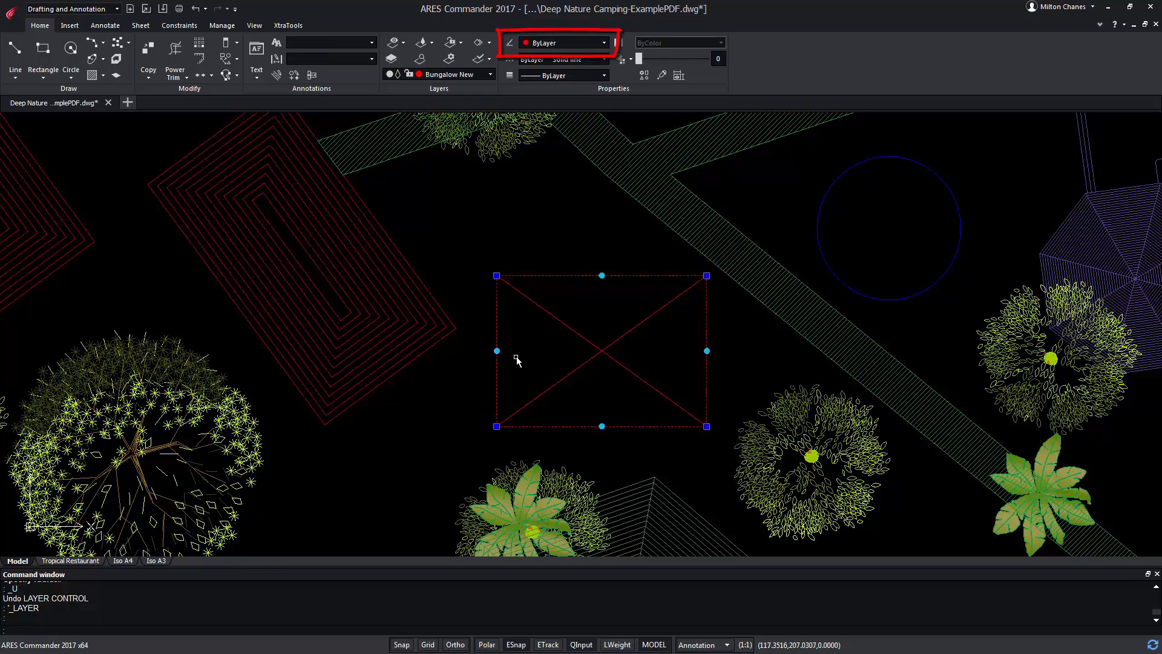
mouse_move(561, 275)
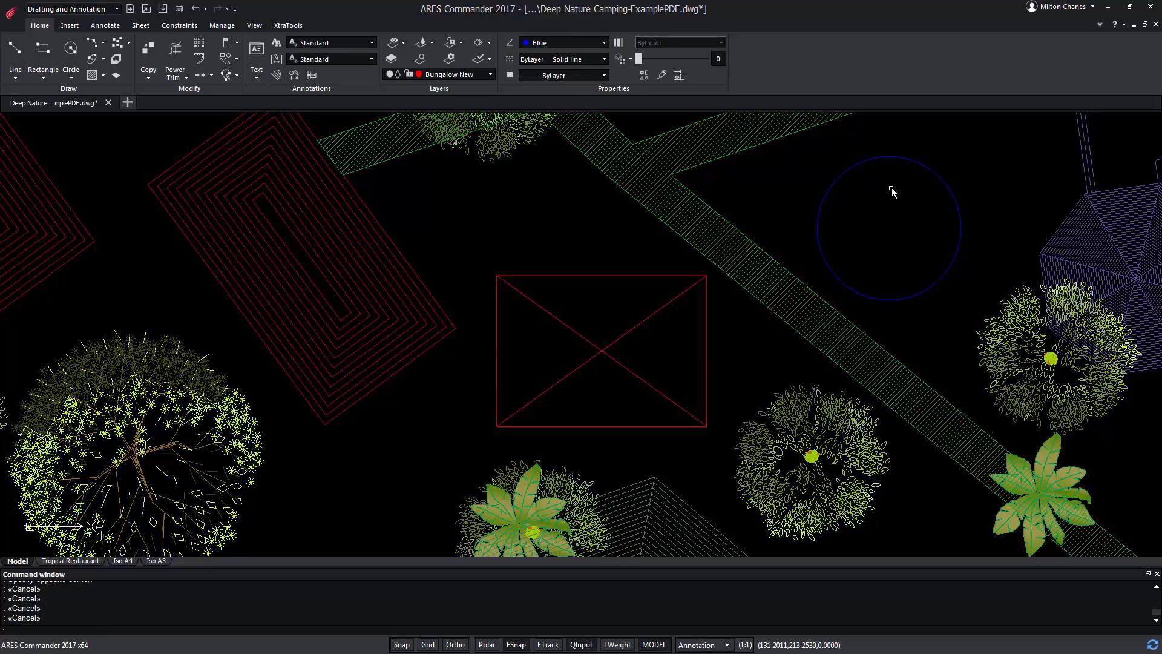
left_click(889, 229)
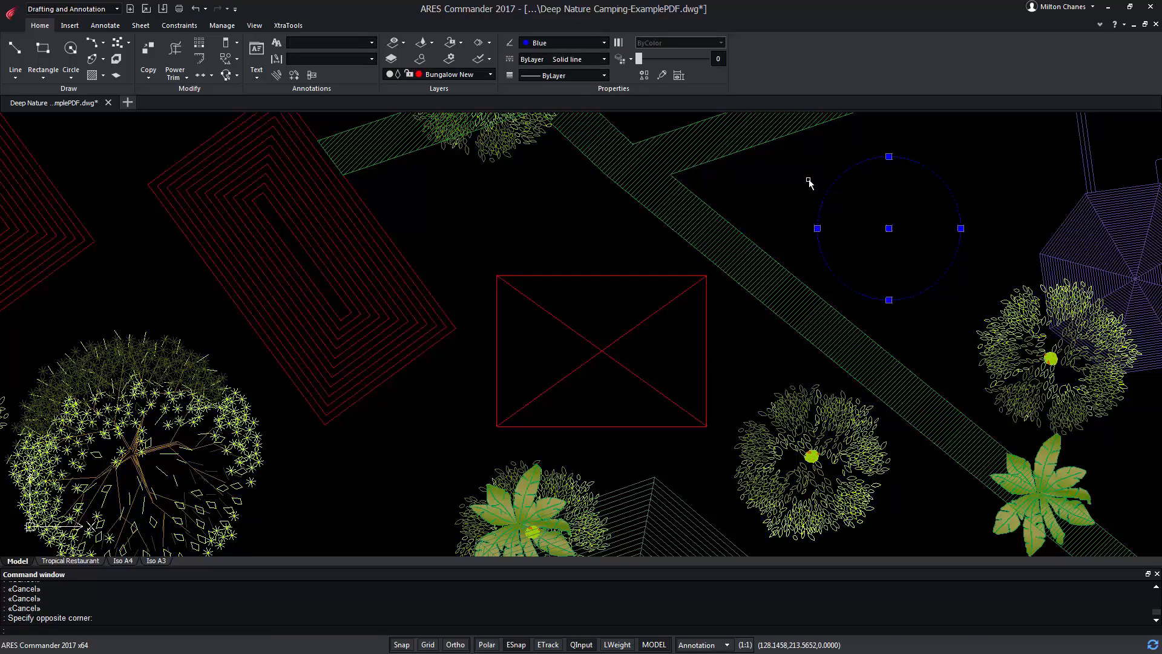
mouse_move(543, 42)
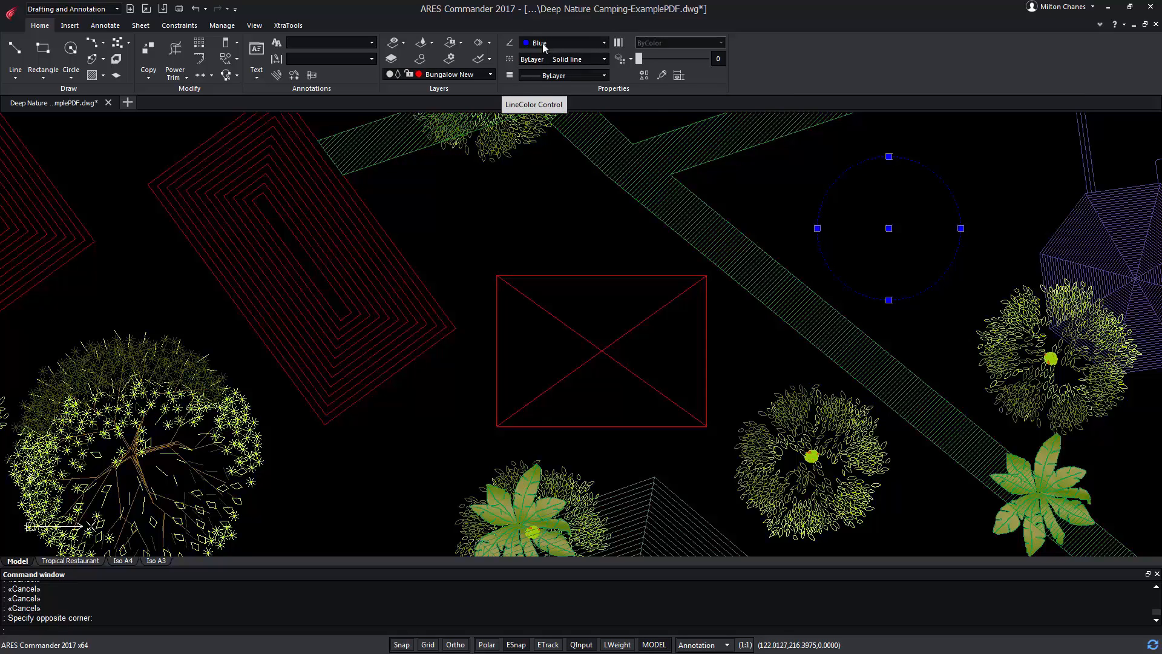
mouse_move(820, 208)
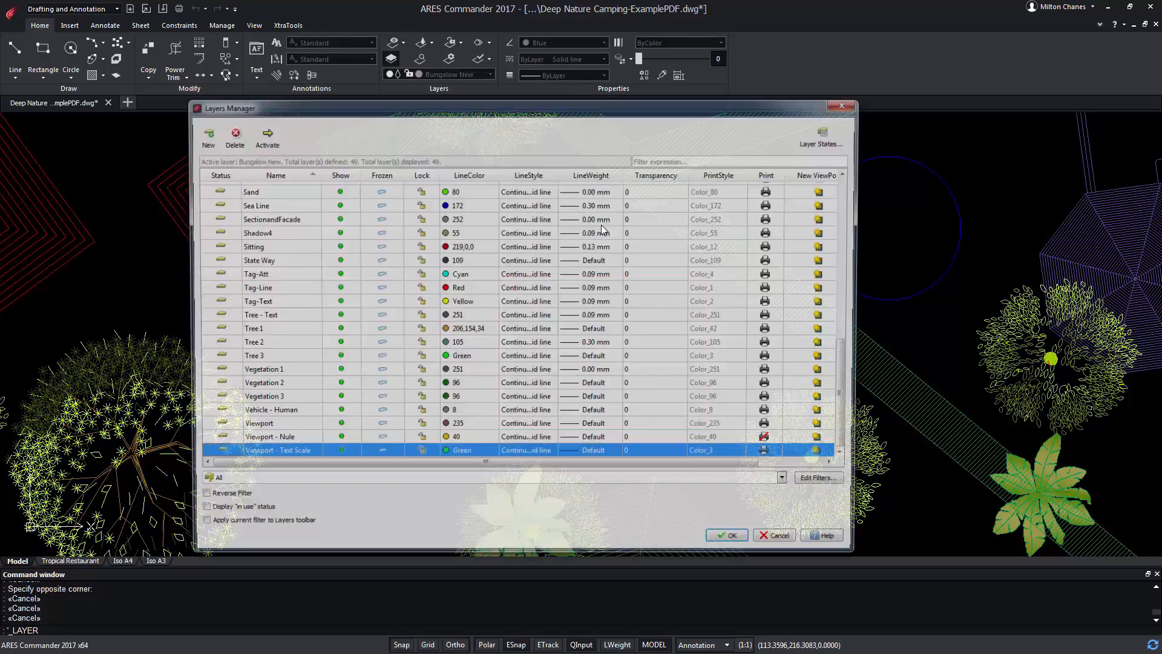
Bring up the LineStyle choices for Bungalow New to switch it from Continuous to DASHED.
scroll("up", 3)
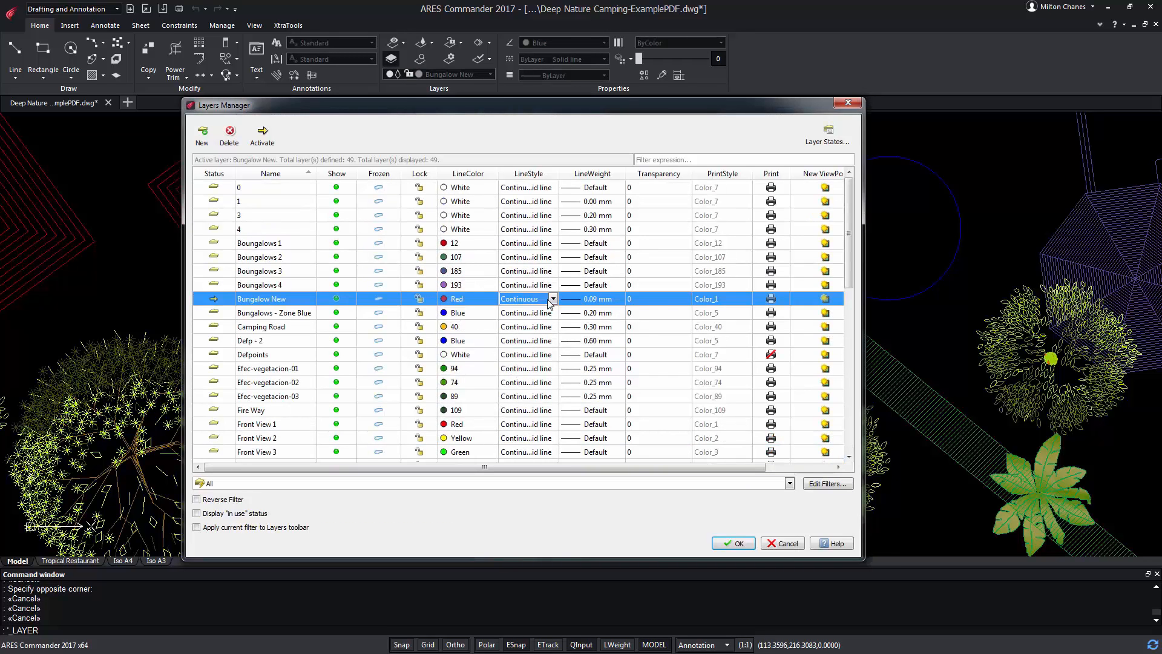
left_click(552, 299)
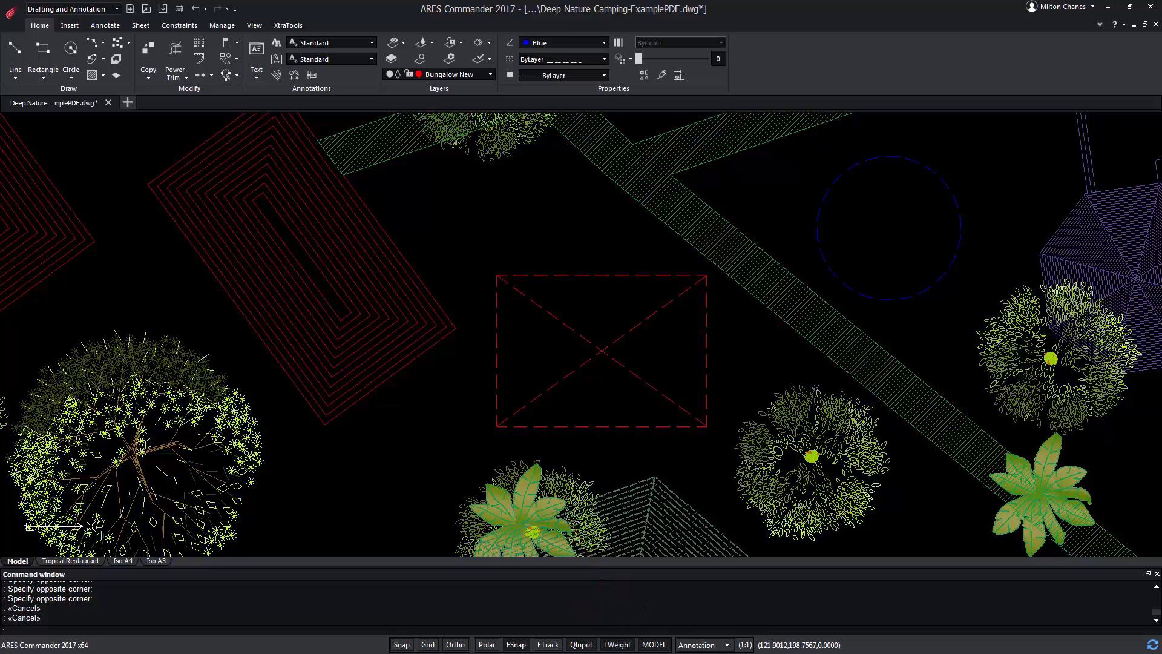
mouse_move(582, 316)
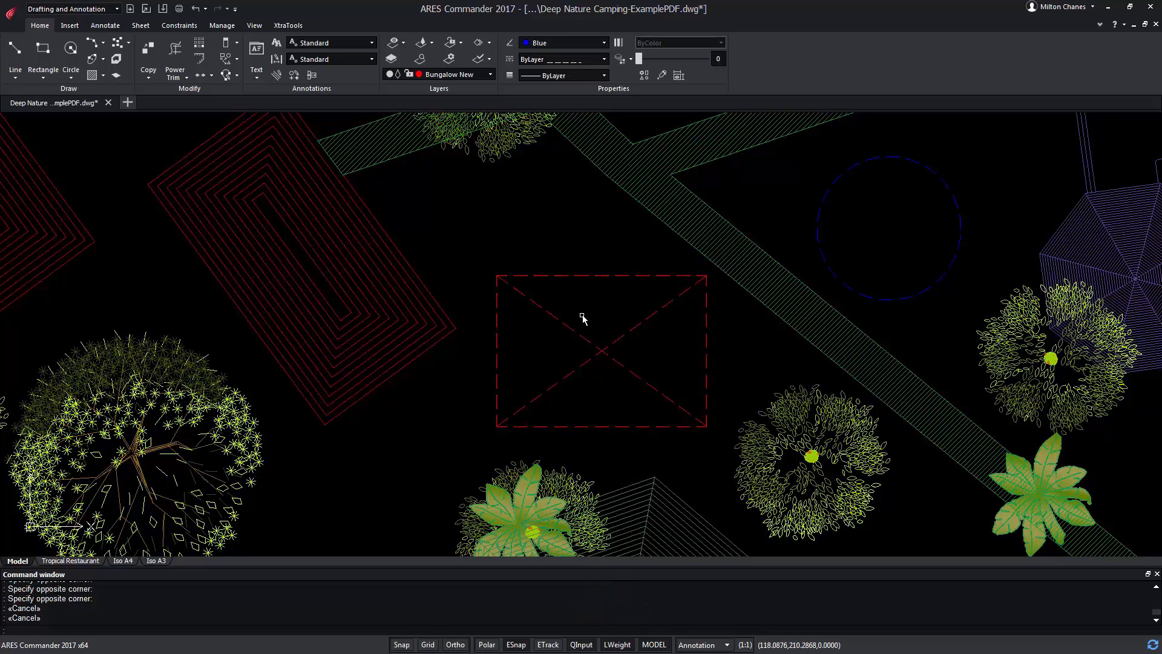
Give Bungalow New a 0.90 mm lineweight in the Layers Manager and confirm with OK.
left_click(391, 59)
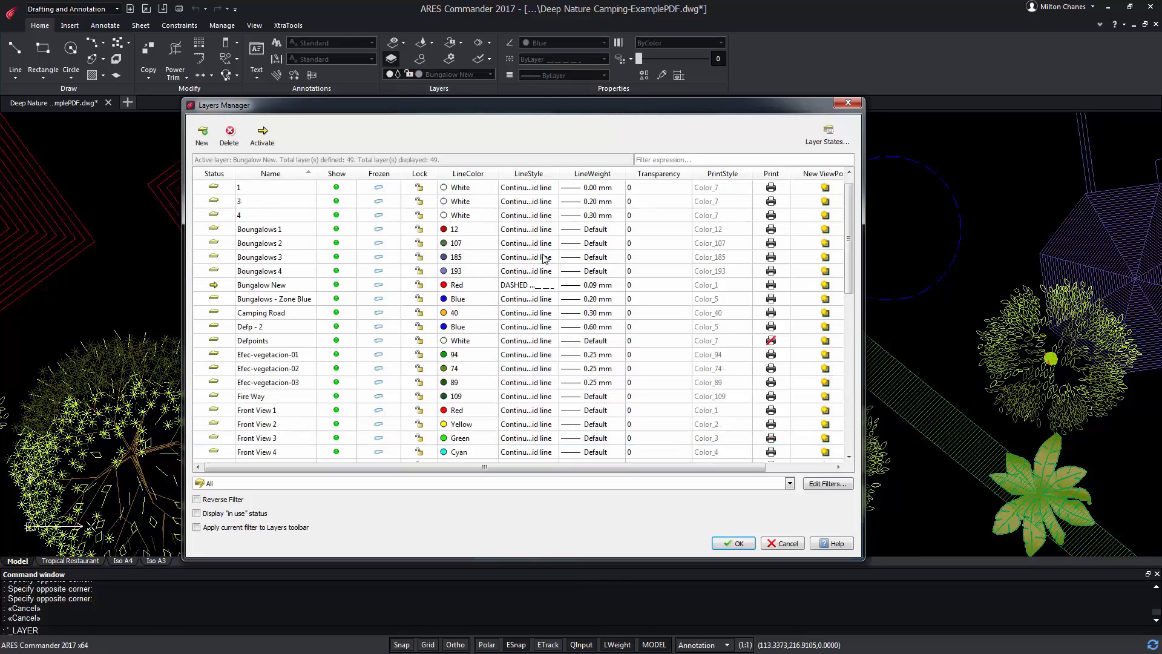
left_click(261, 284)
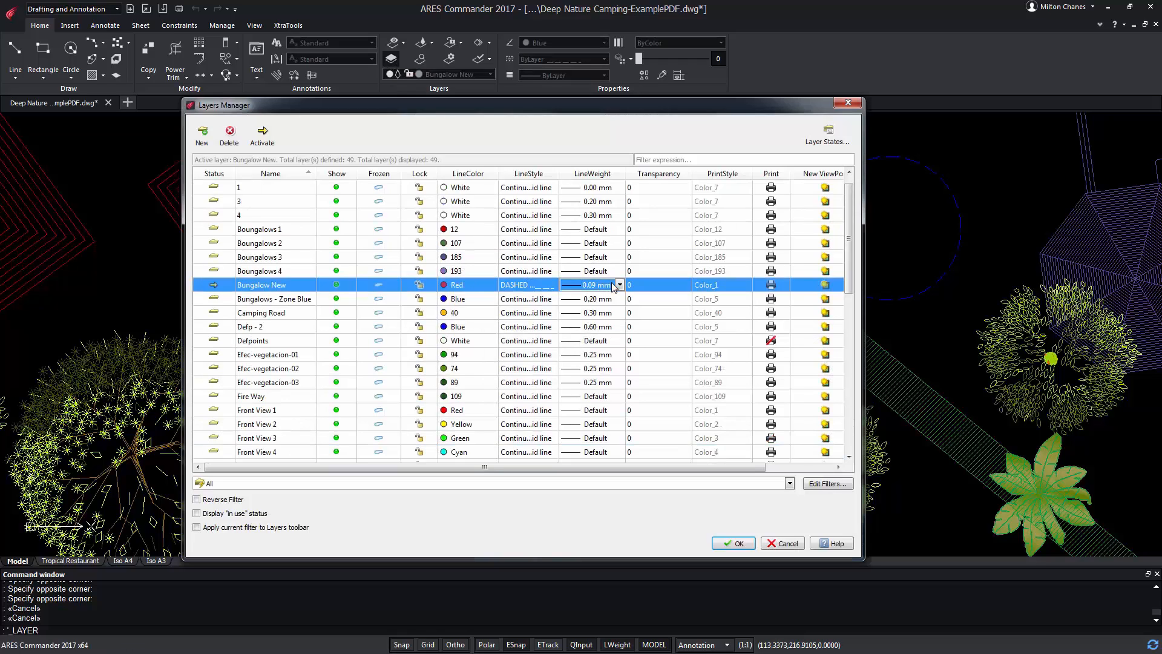
left_click(618, 284)
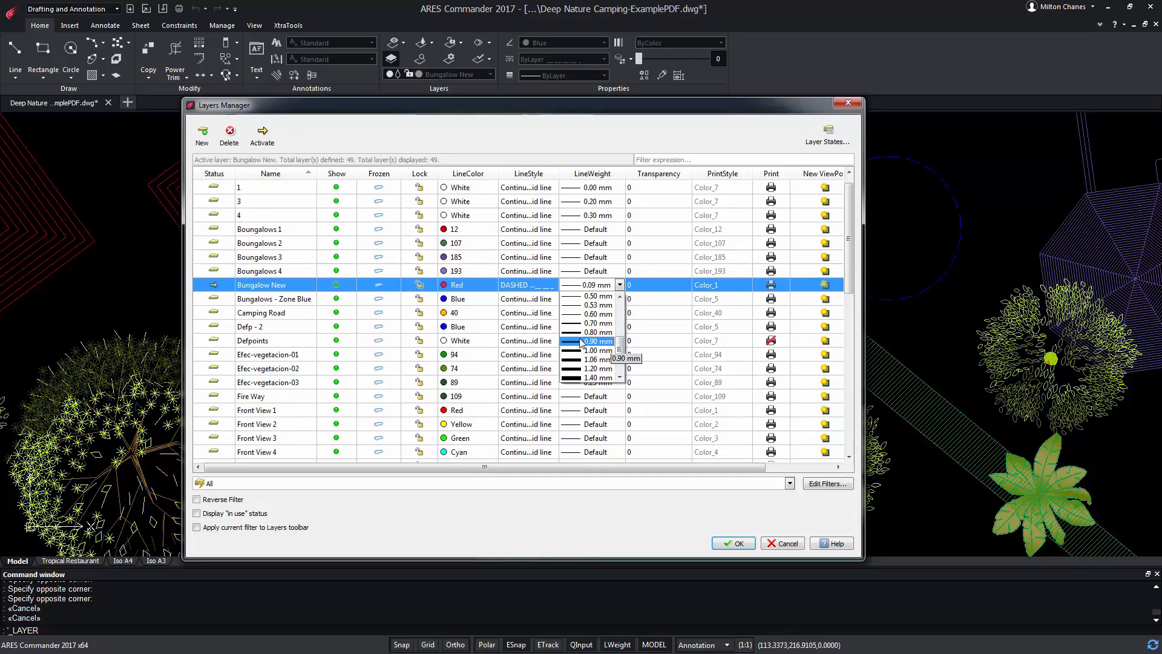
left_click(732, 543)
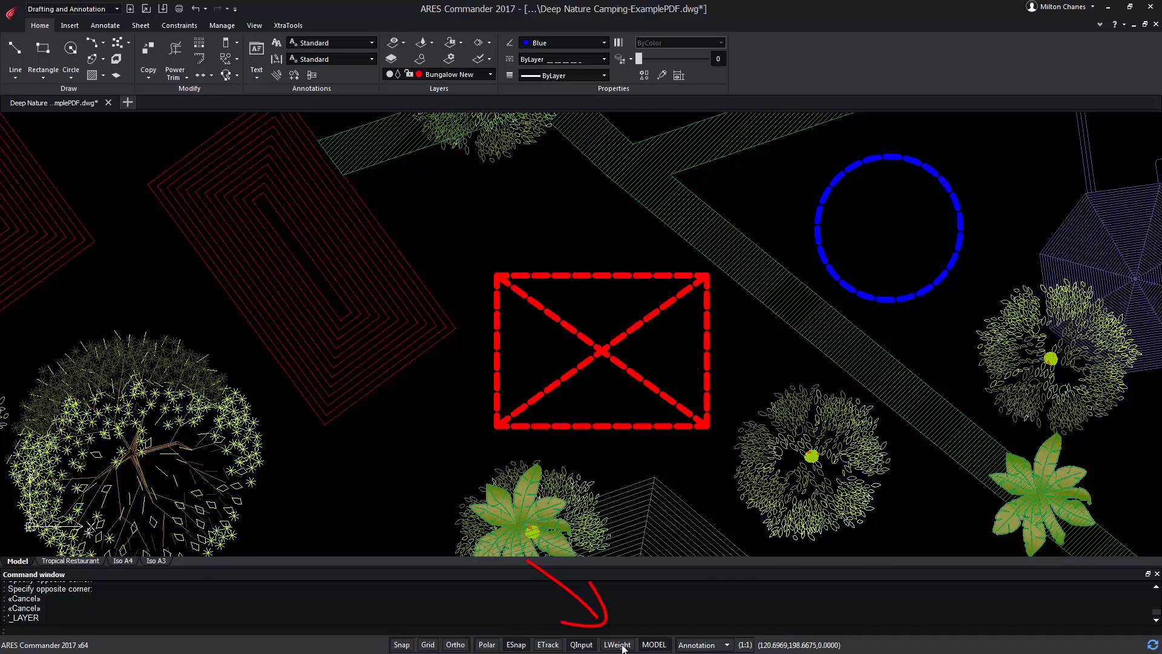
mouse_move(552, 365)
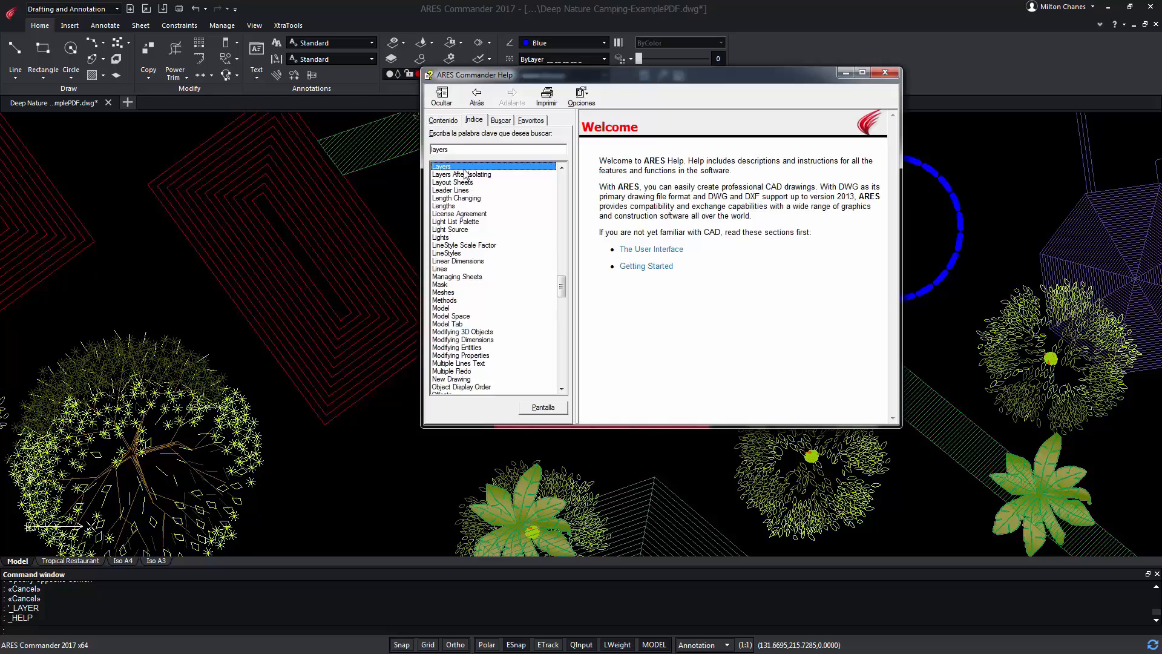
Open the Layers help topic listing the available layer tools.
left_click(441, 165)
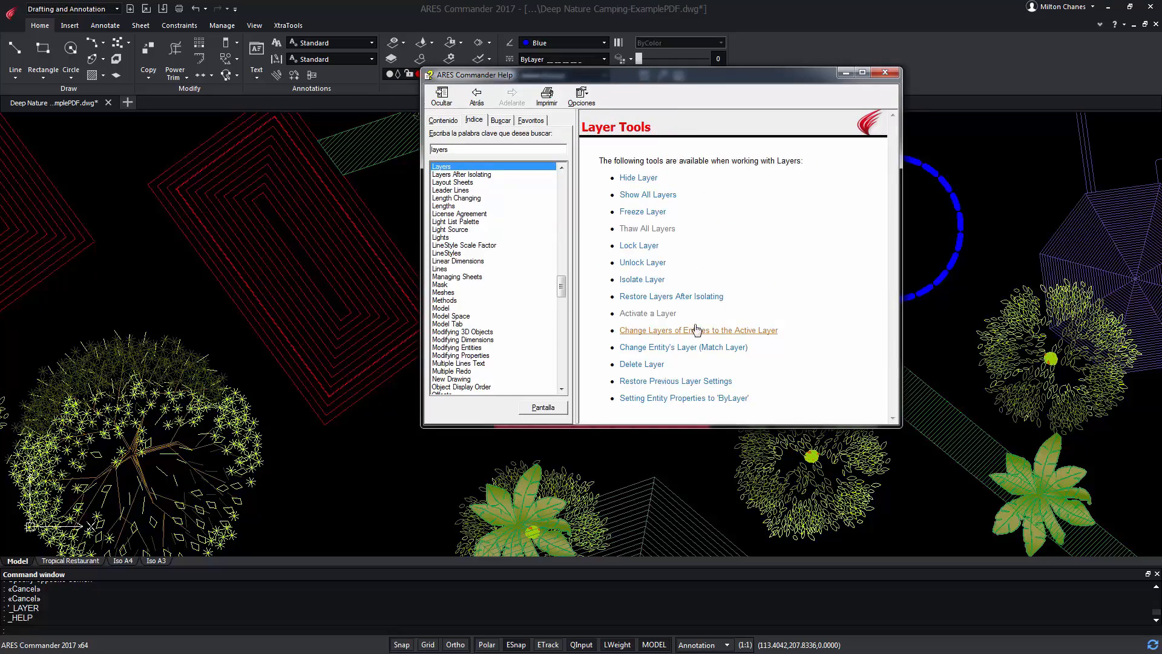